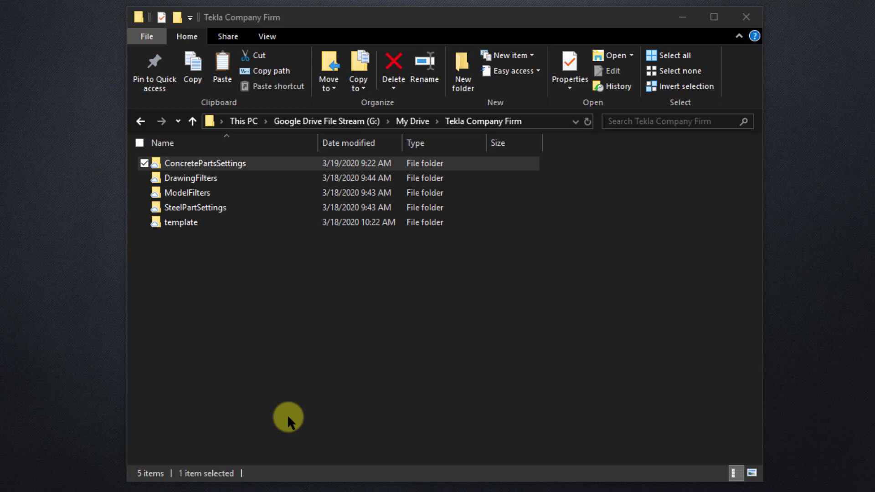
mouse_move(665, 298)
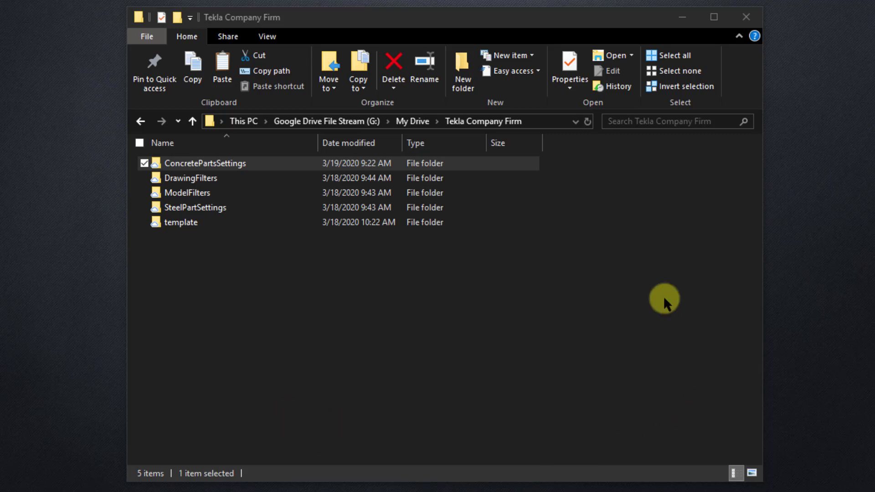
mouse_move(547, 121)
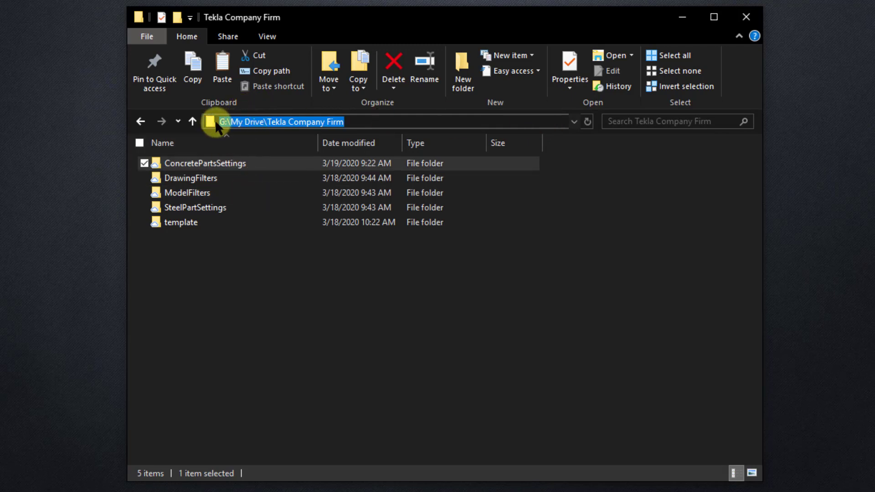
mouse_move(250, 131)
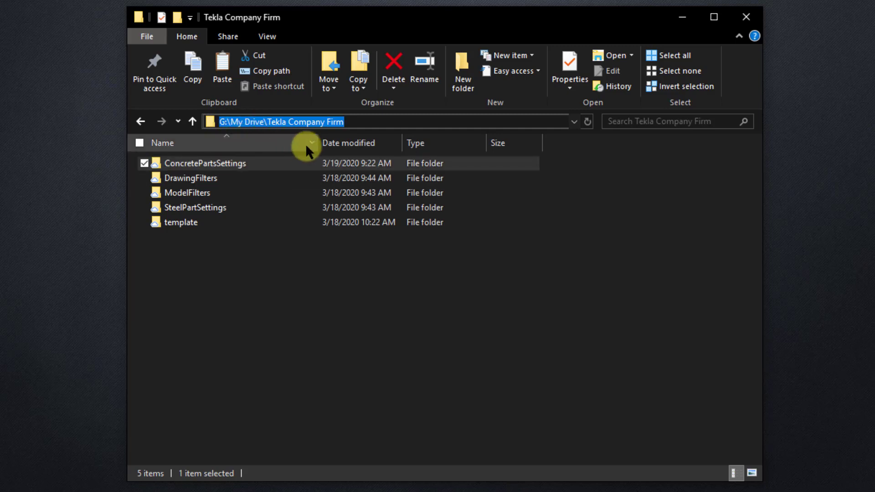
Browse the firm folders and view the TR_Column .ccl and .ccl.more preset files.
click(513, 268)
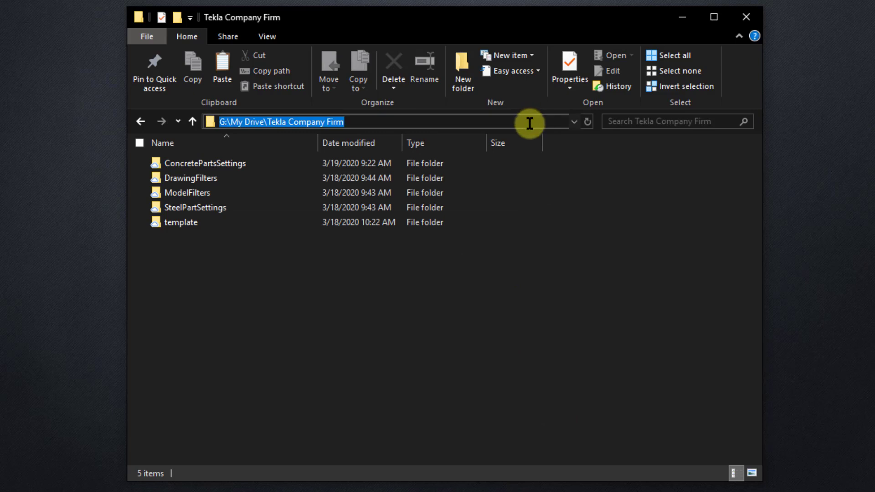
mouse_move(233, 137)
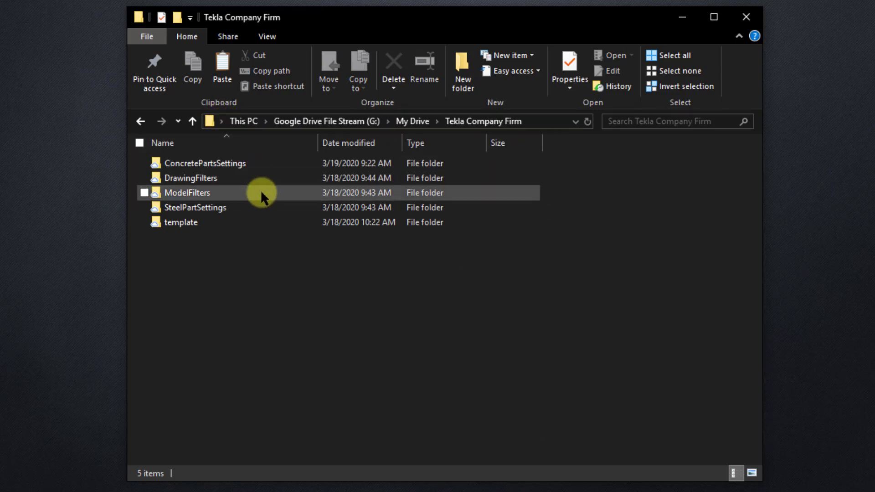
click(181, 222)
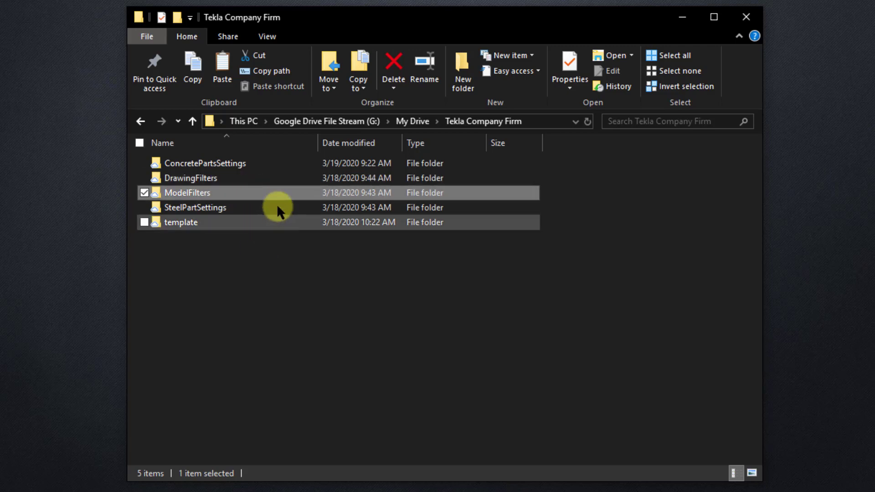
click(196, 207)
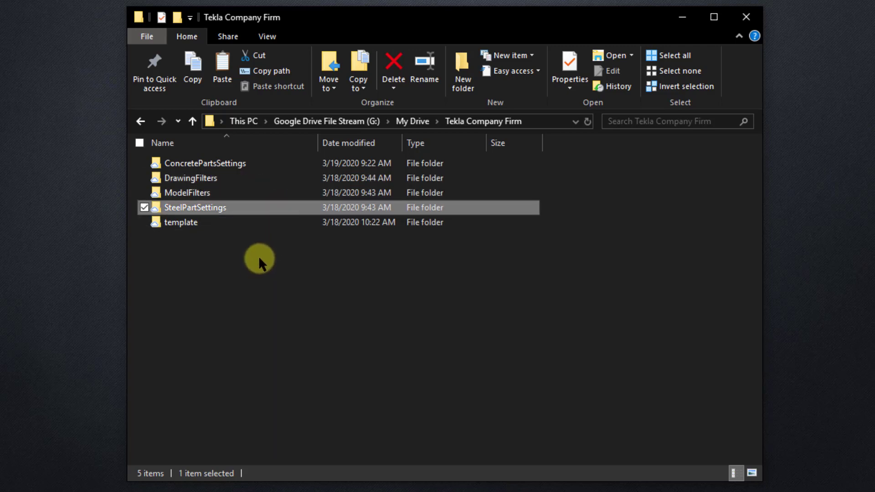
click(180, 223)
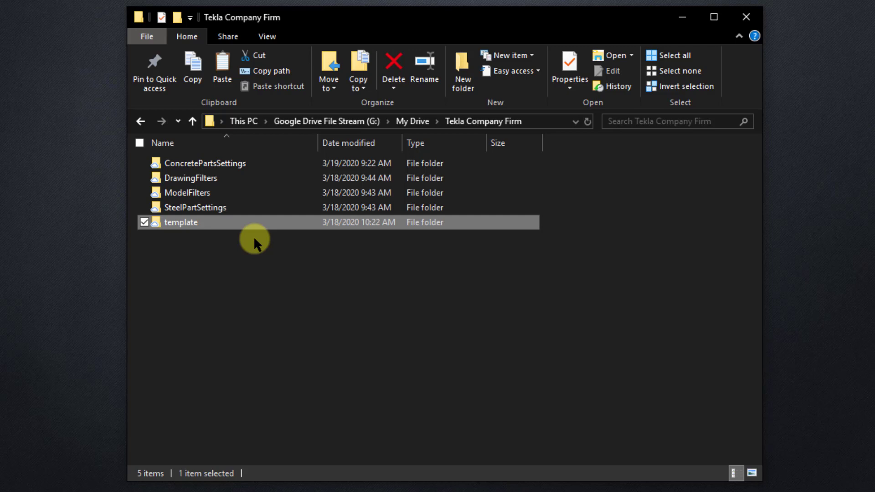
double_click(181, 222)
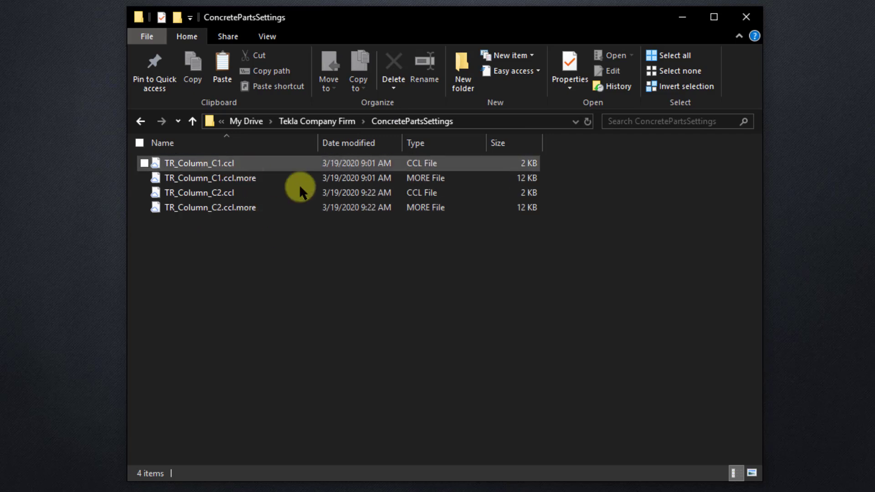
click(300, 266)
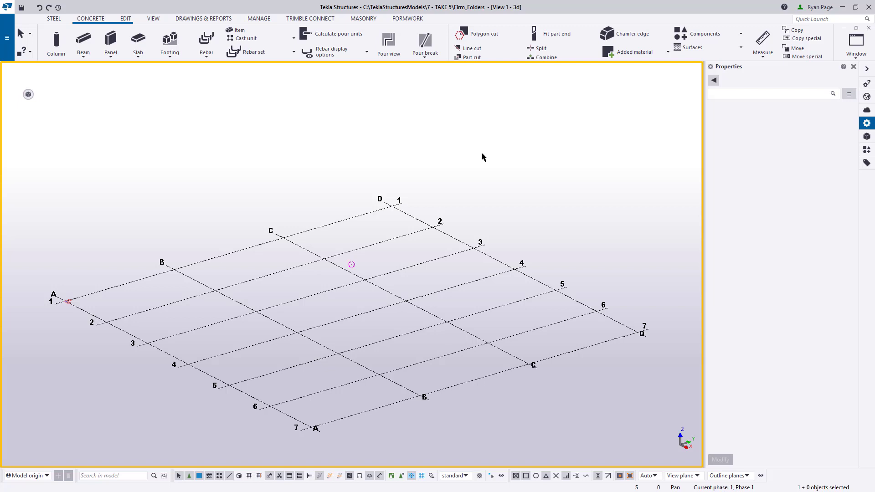
mouse_move(602, 195)
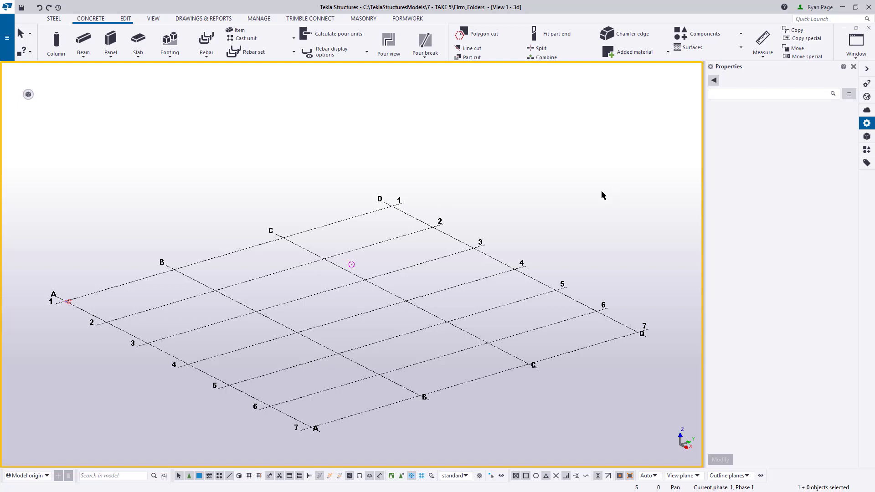
mouse_move(330, 156)
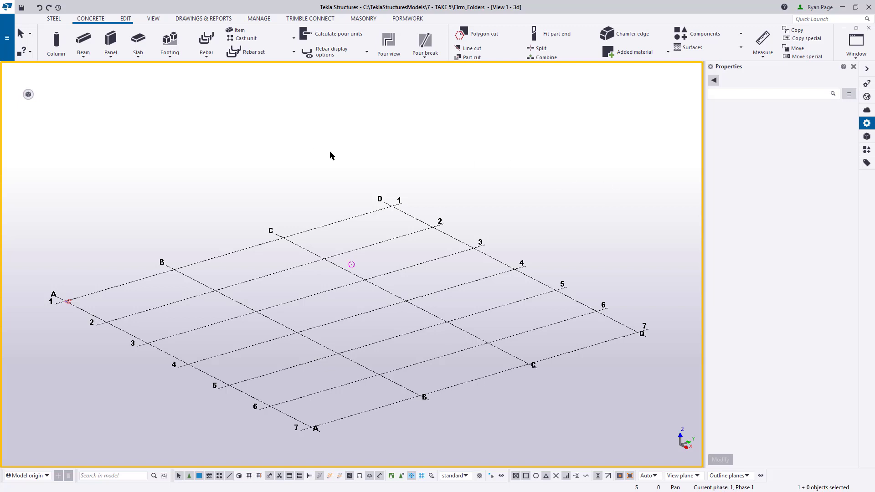
click(55, 44)
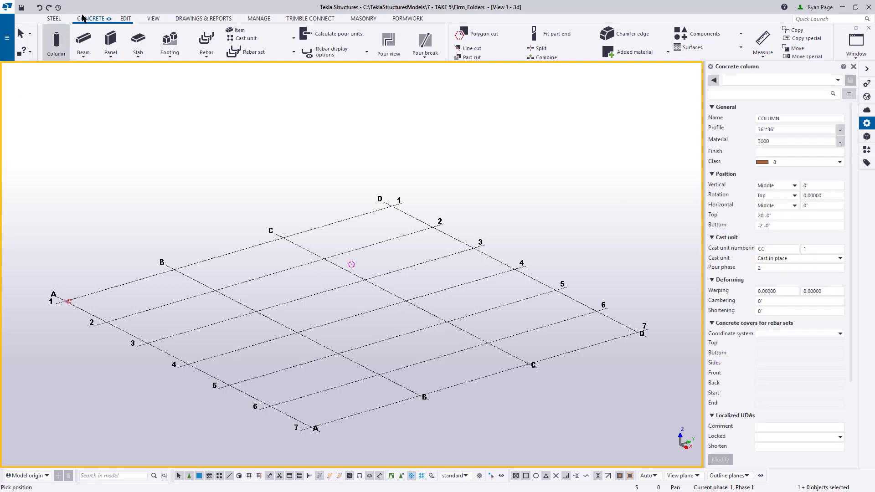
mouse_move(844, 90)
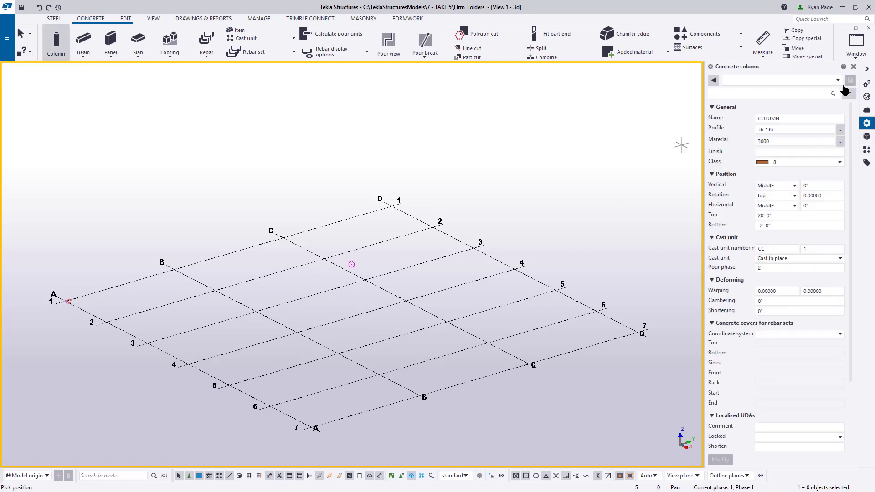
click(837, 80)
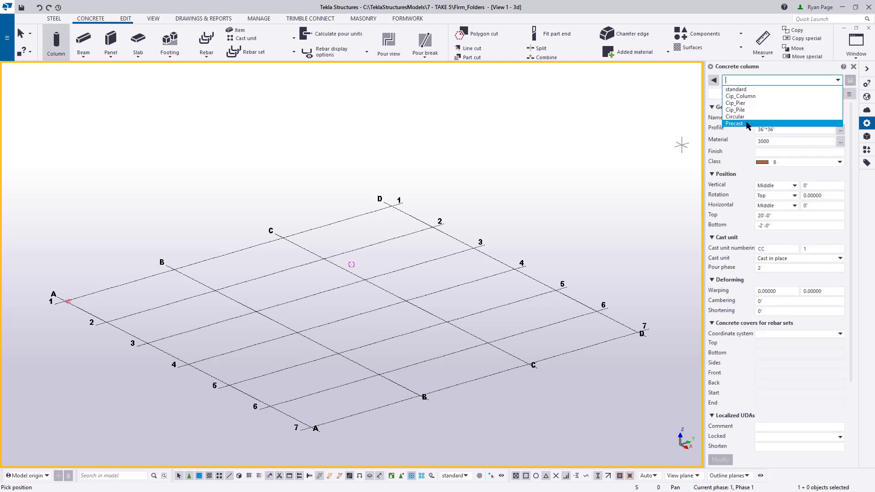
mouse_move(741, 96)
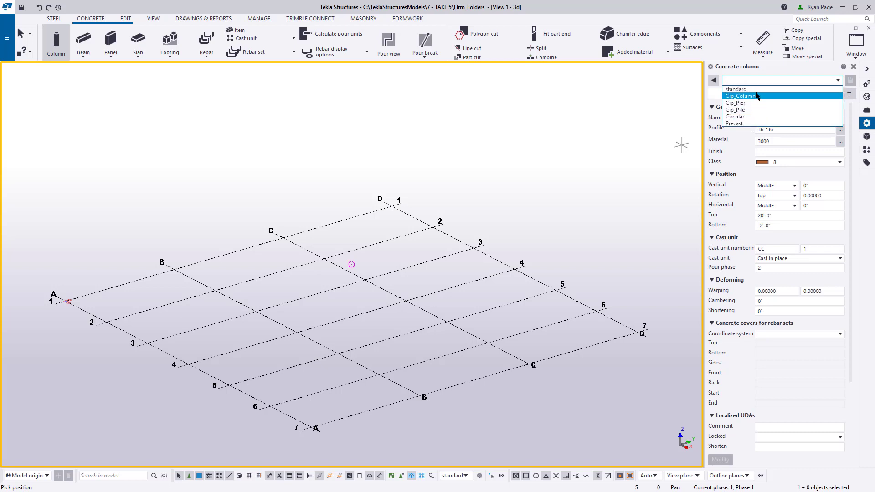
click(740, 96)
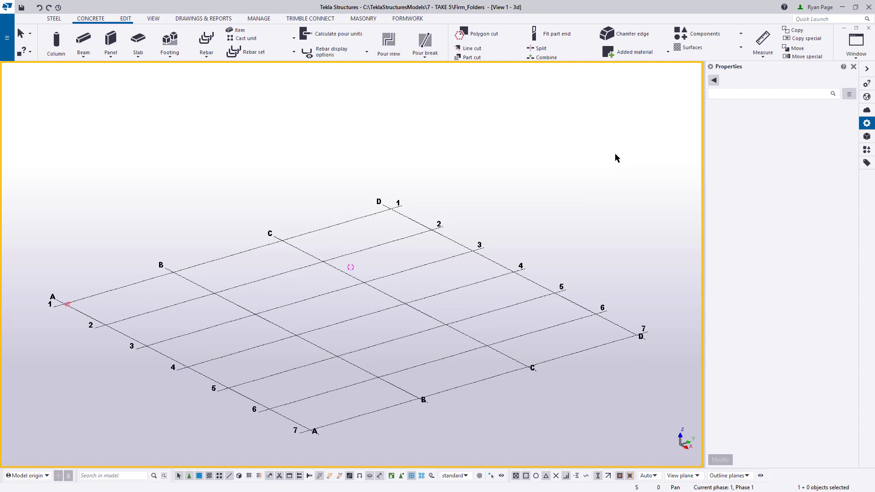
mouse_move(576, 168)
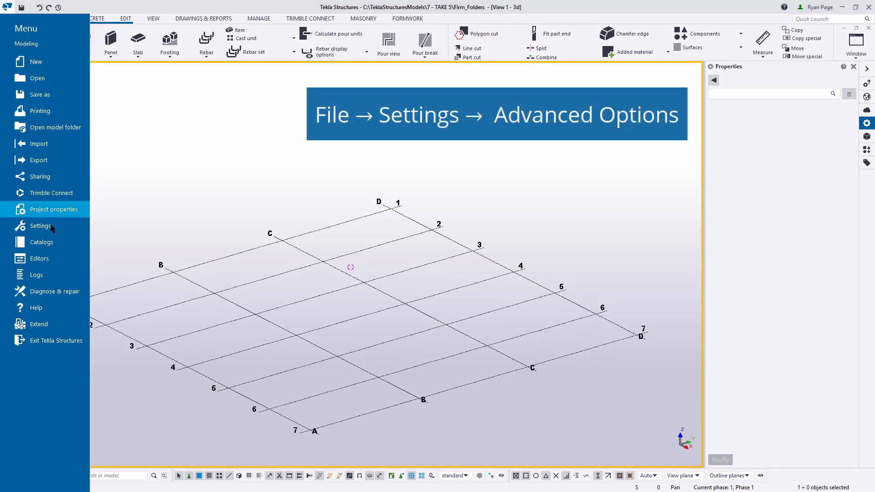
Reach Advanced Options > File Locations and begin editing the empty XS_FIRM value.
click(40, 226)
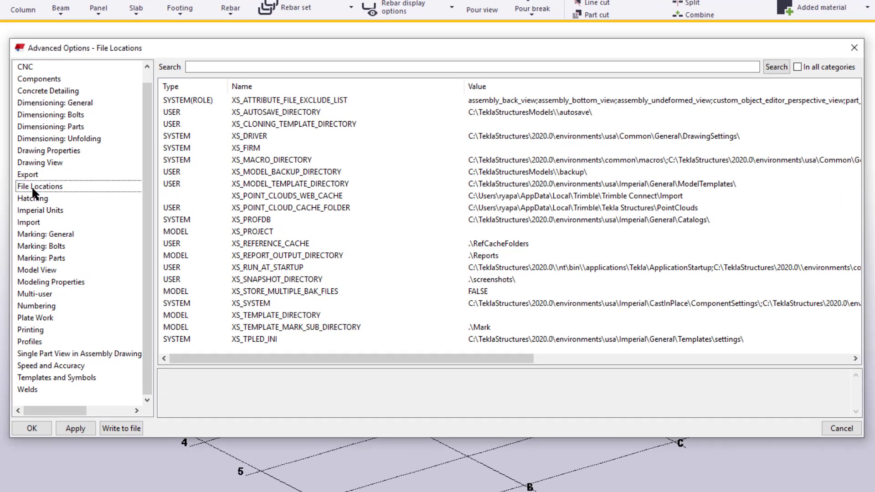
mouse_move(287, 163)
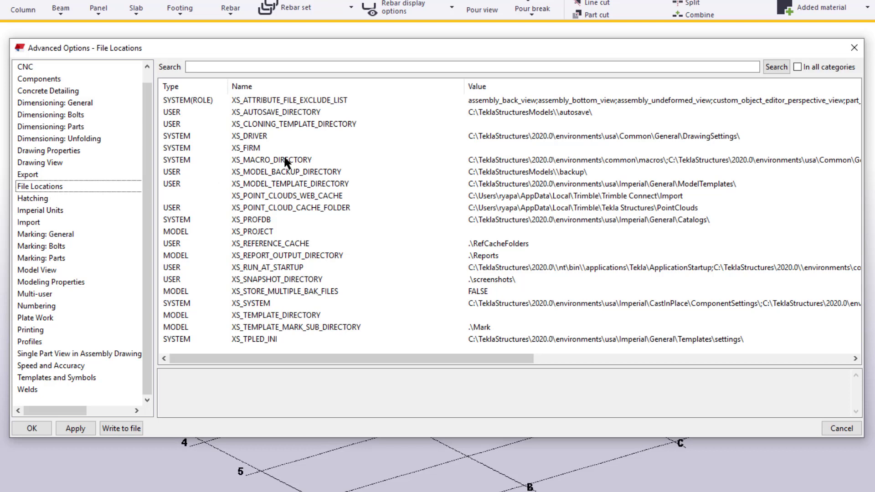
mouse_move(484, 104)
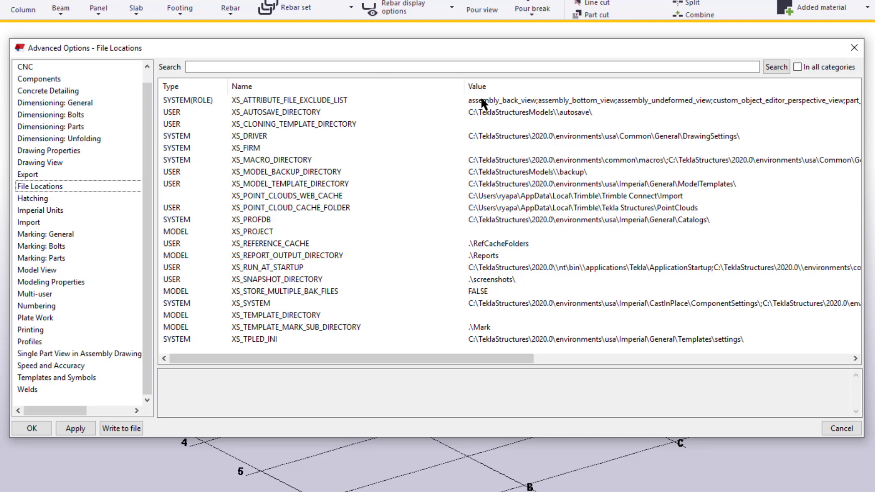
mouse_move(500, 128)
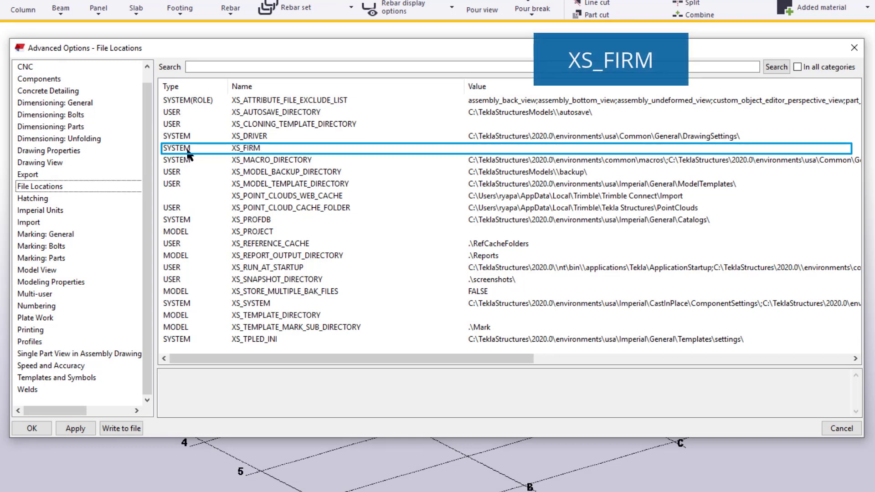
click(240, 148)
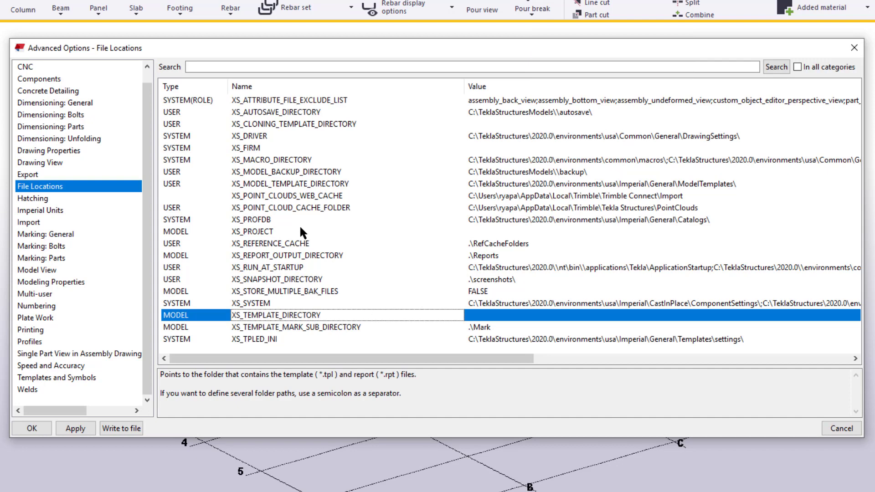
click(251, 148)
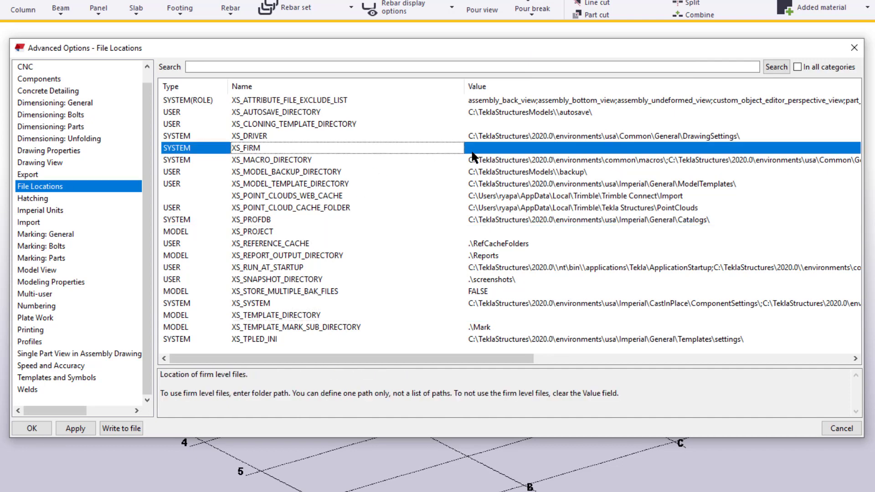
click(275, 315)
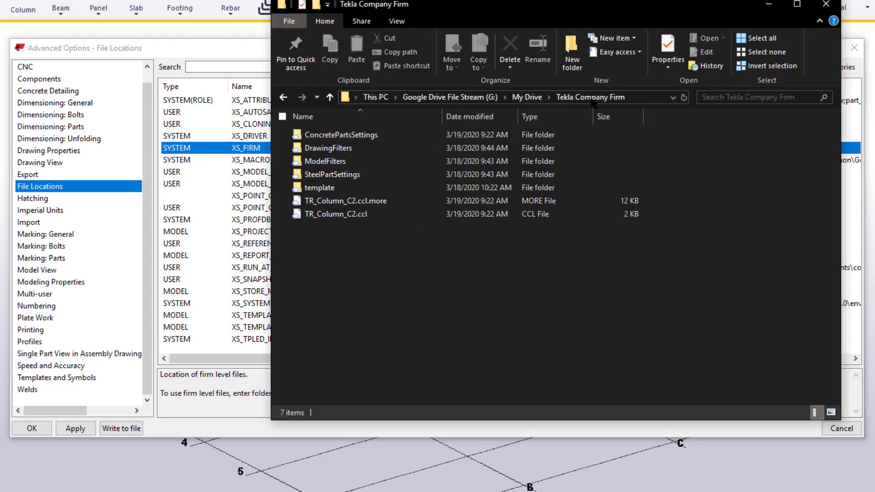
Set XS_FIRM to G:\My Drive\Tekla Company Firm.
click(502, 98)
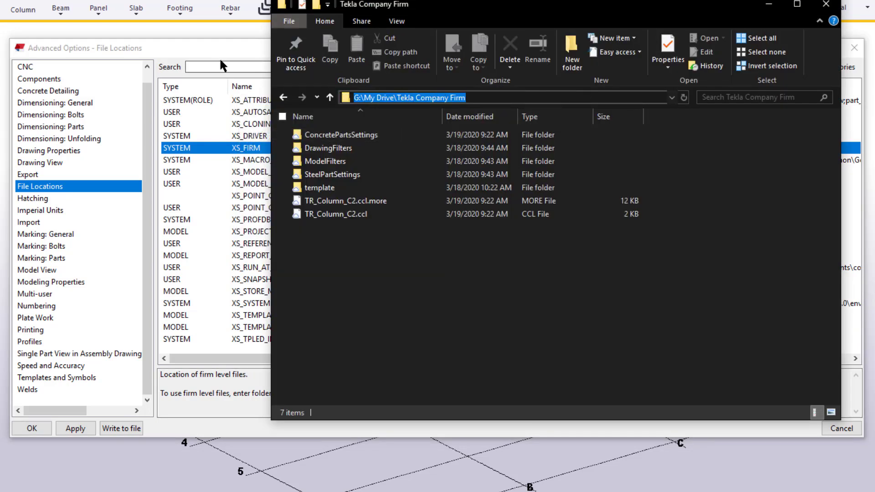
click(827, 5)
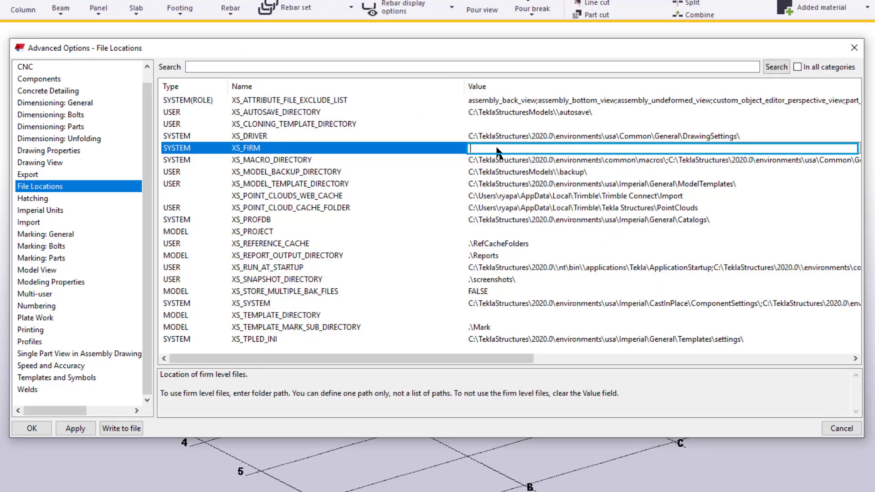
text(G:\My Drive\Tekla Company Firm)
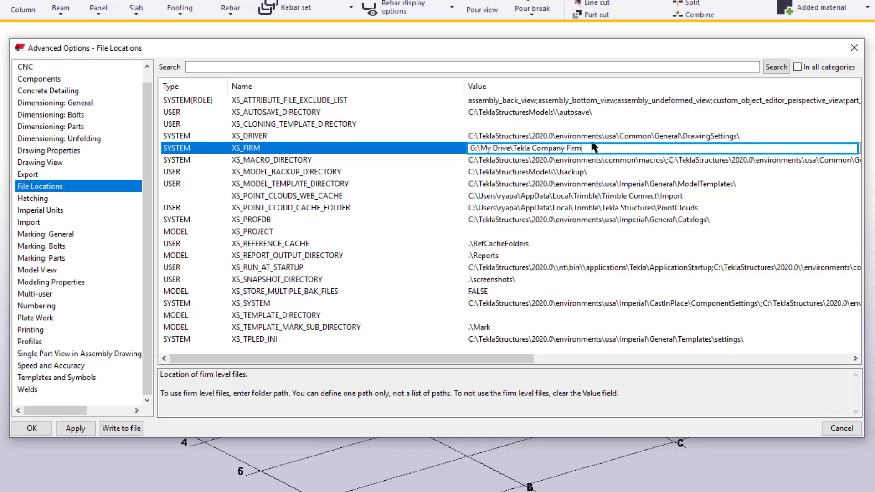
click(76, 429)
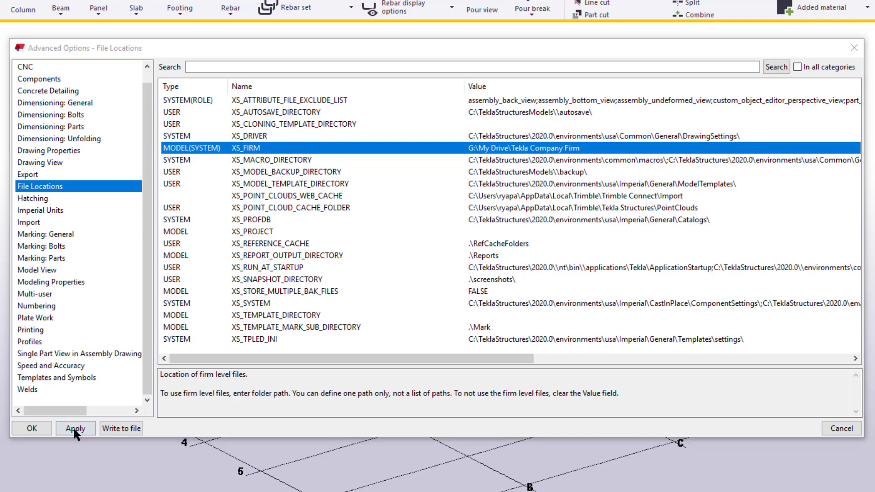
Apply the firm folder change, accept the reopen notice and close Advanced Options.
click(75, 428)
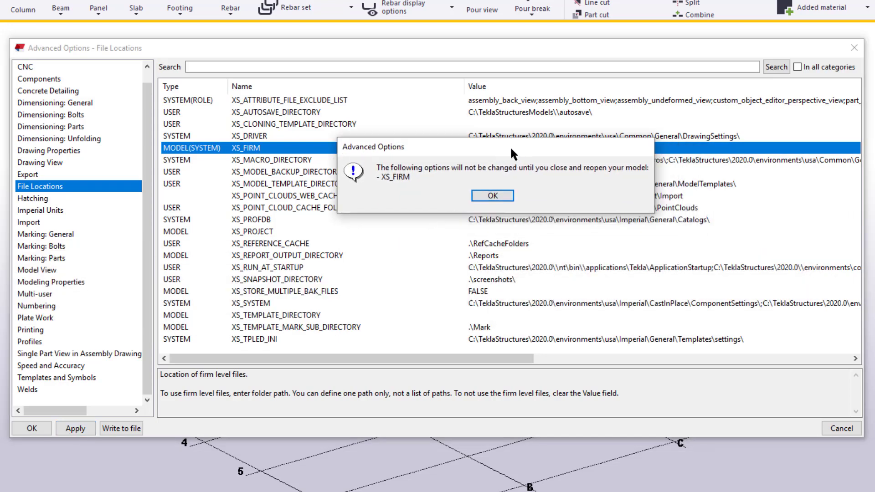
mouse_move(555, 181)
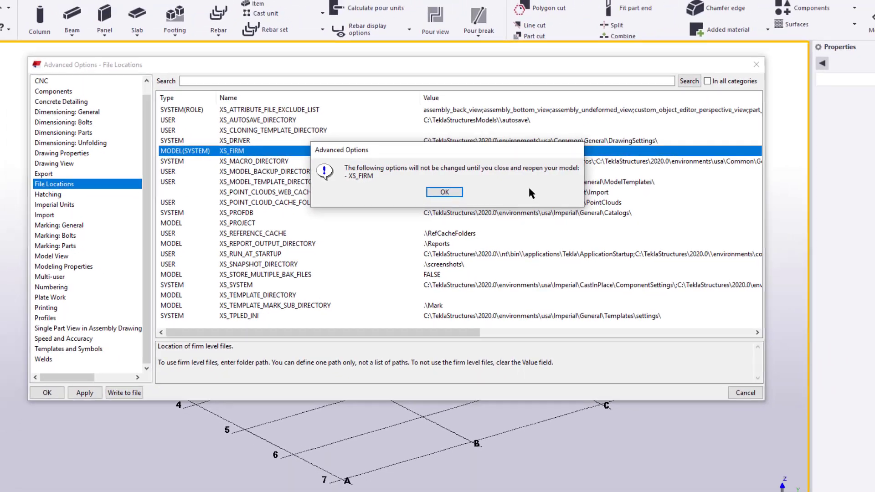
click(444, 192)
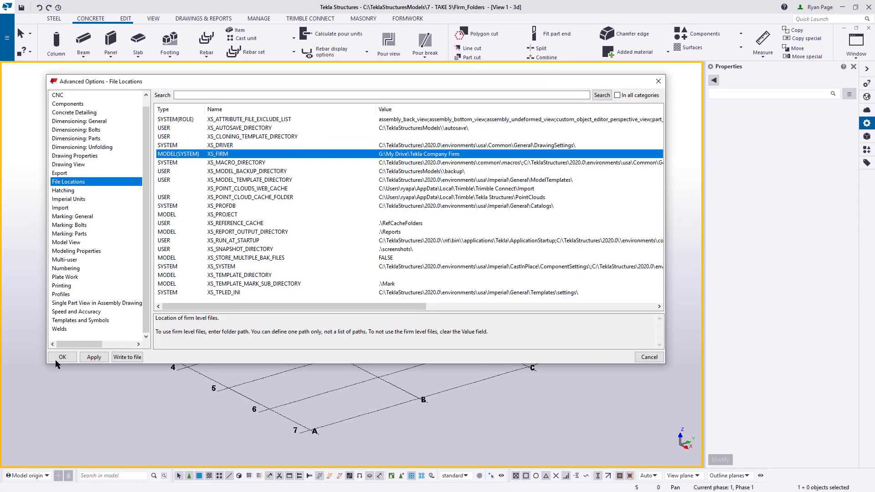
click(63, 357)
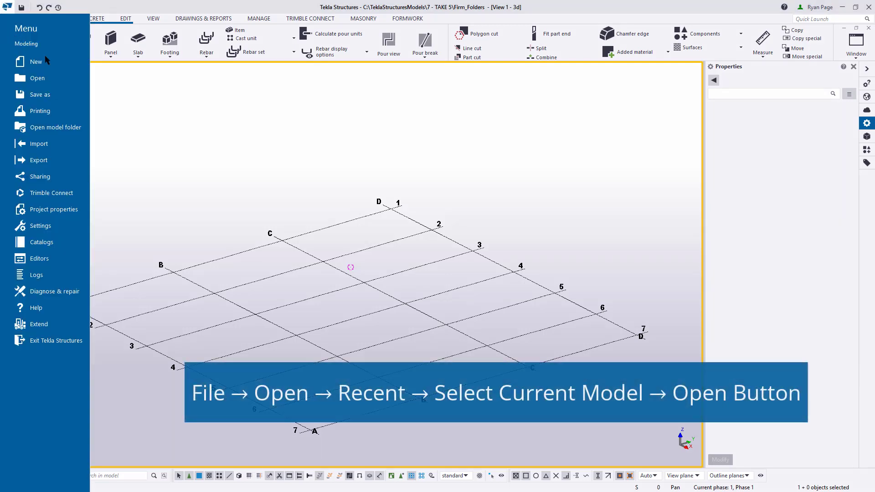
Reopen the current model so the new firm folder takes effect.
click(37, 77)
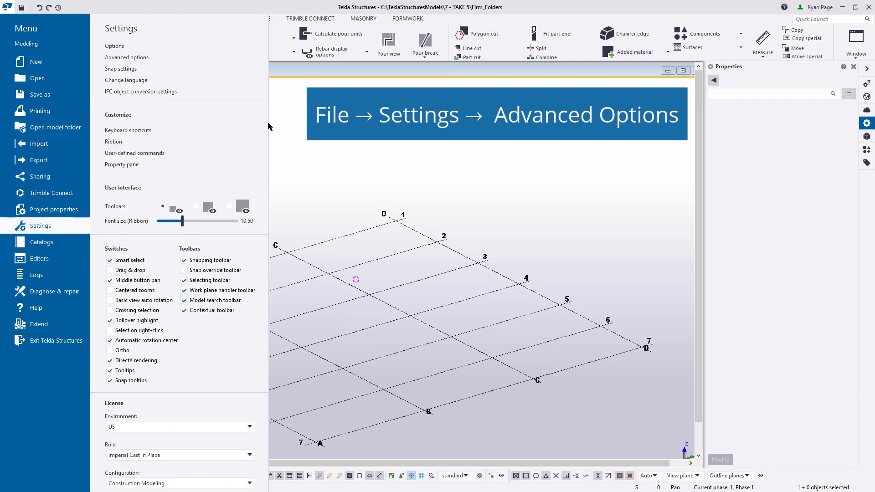
Verify the XS_FIRM path in Advanced Options File Locations.
click(125, 57)
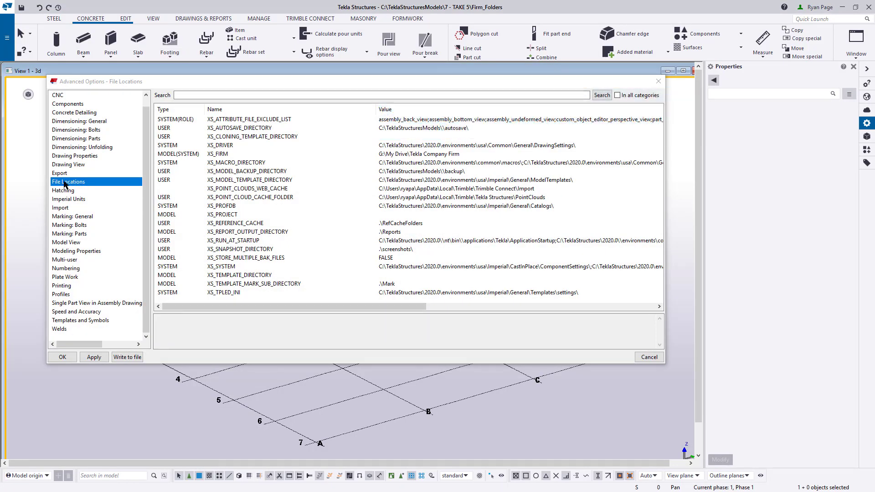
click(418, 154)
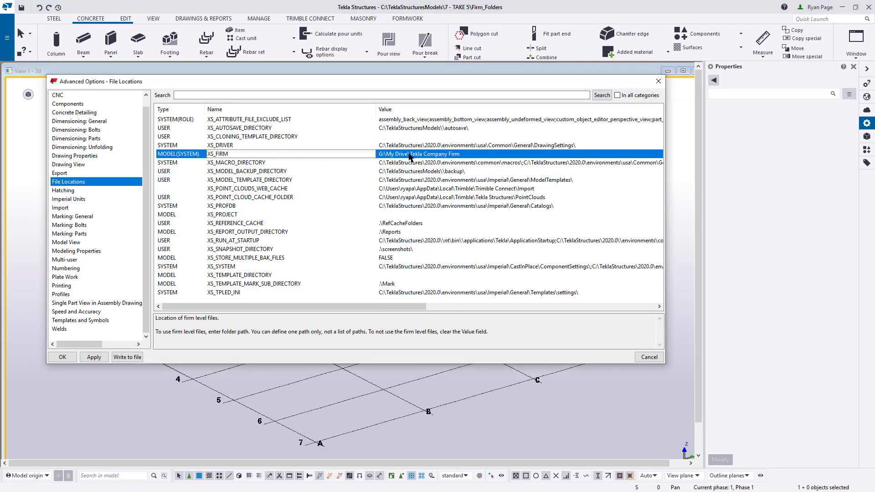
mouse_move(514, 156)
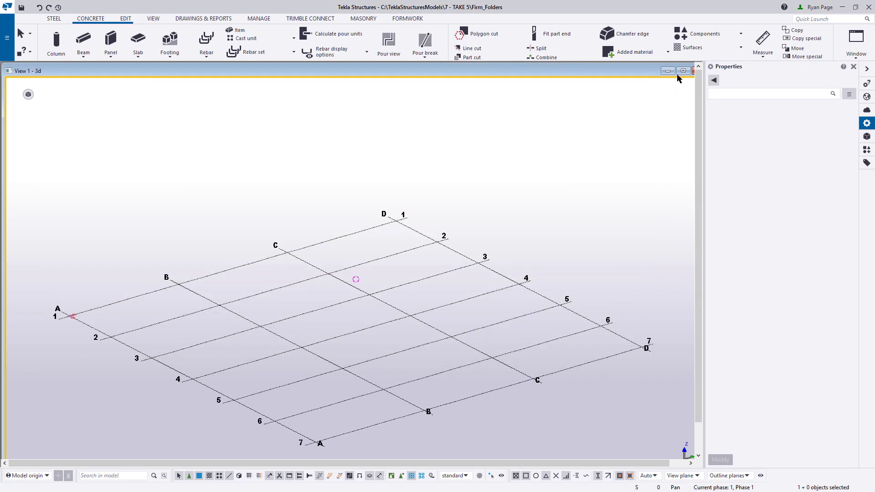
click(683, 71)
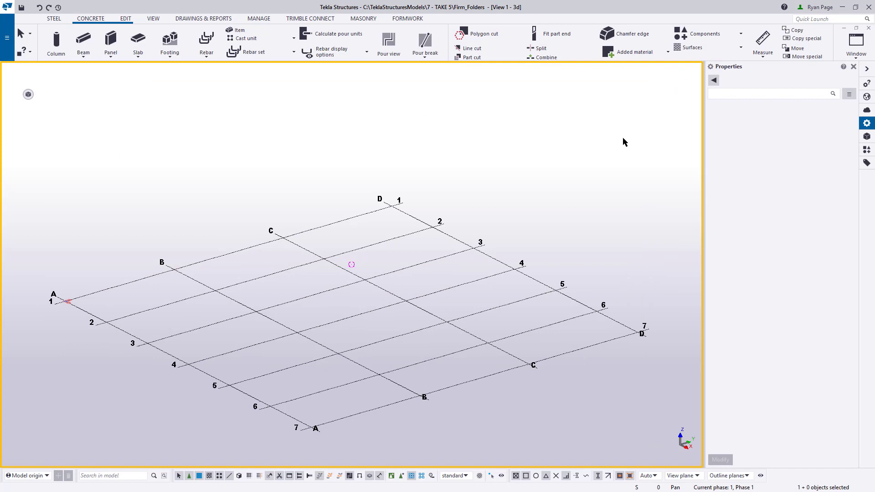
mouse_move(91, 18)
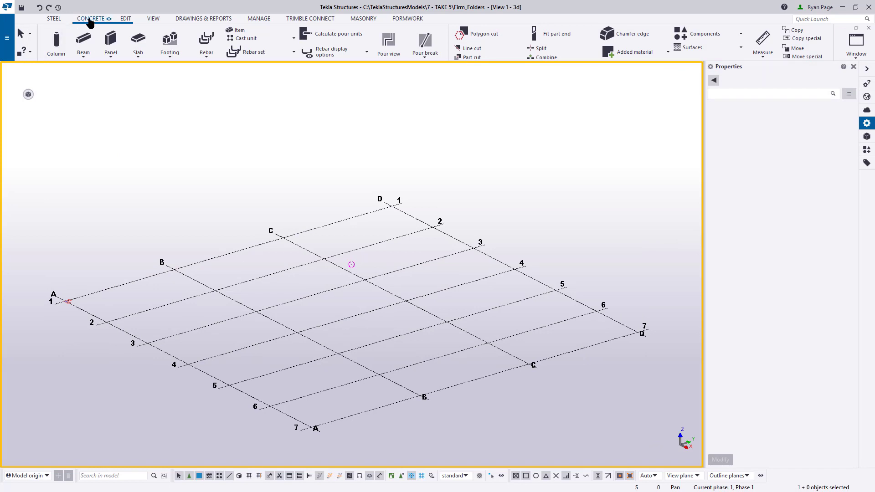
Place a concrete column using the TR_Column_C1 preset.
click(55, 44)
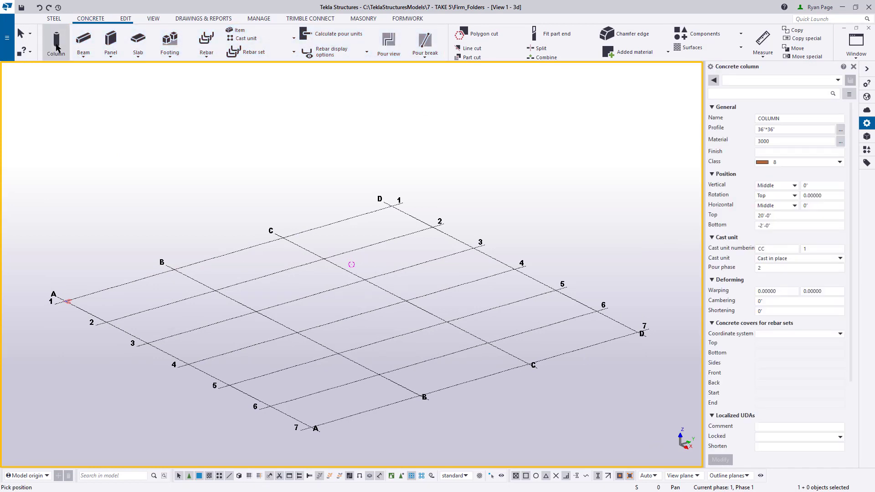
click(839, 80)
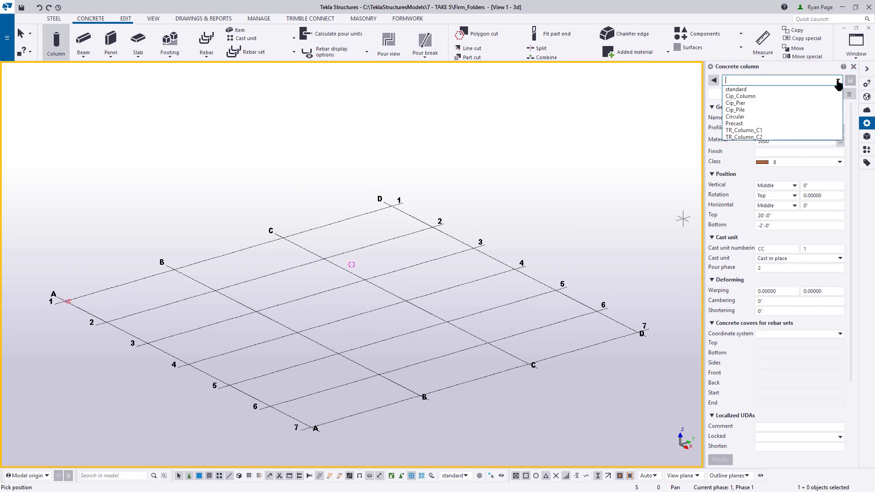
mouse_move(744, 131)
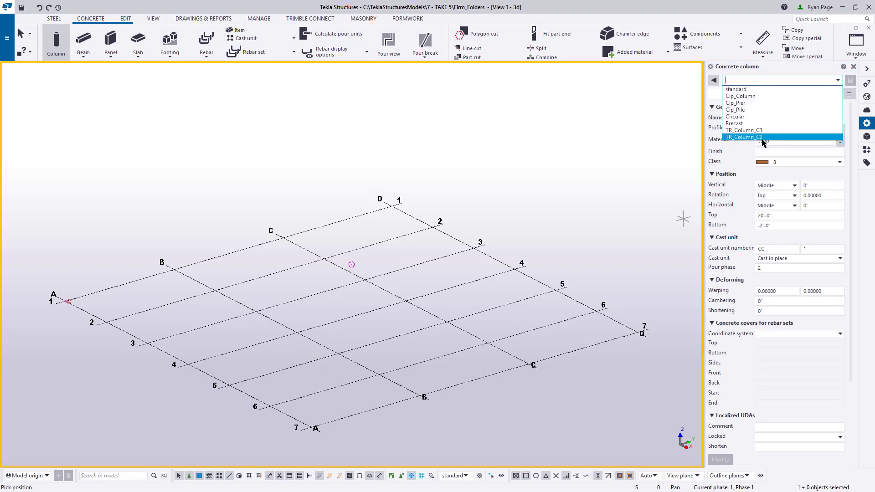
click(744, 130)
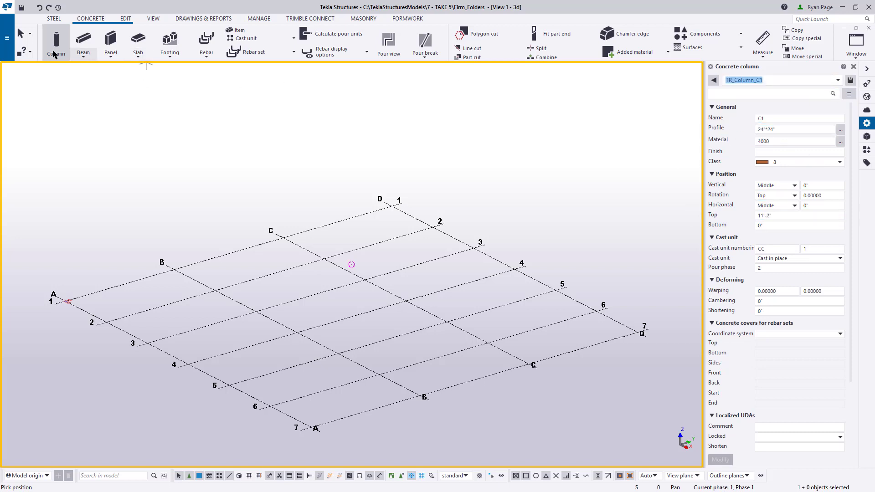
right_click(453, 285)
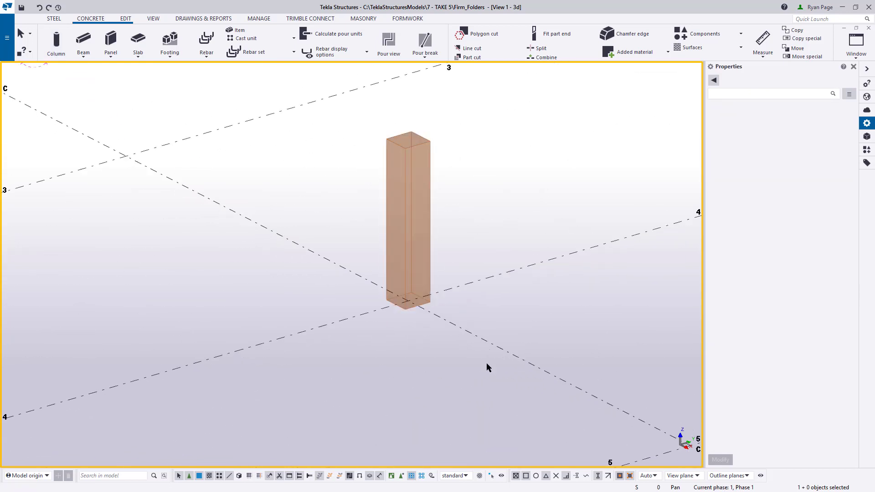
click(409, 218)
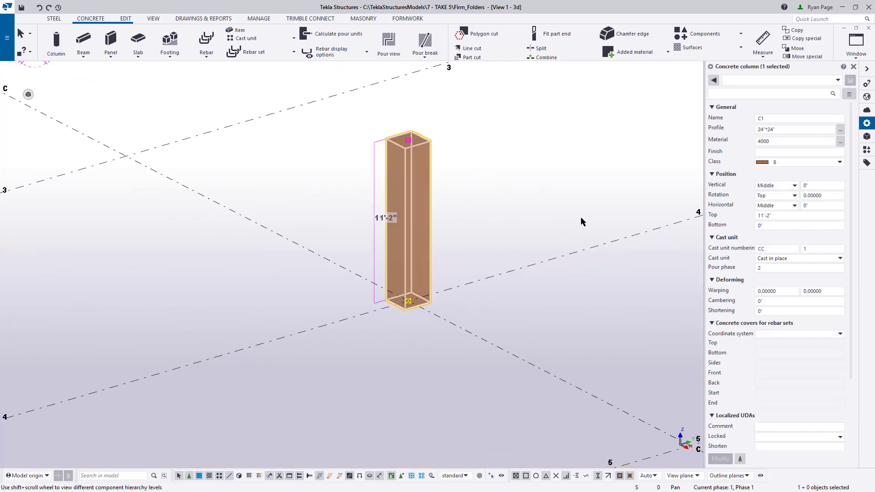
Modify the column to the TR_Column_C2 preset (C2, 24"*36").
click(793, 129)
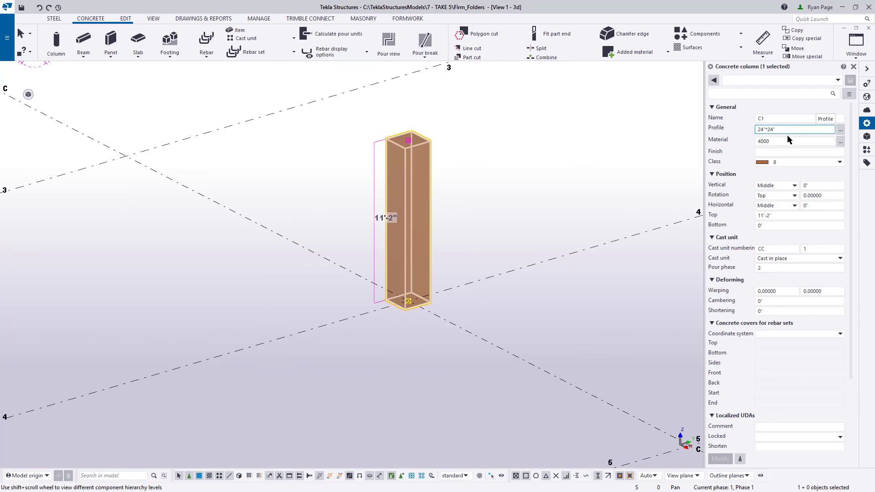
mouse_move(752, 226)
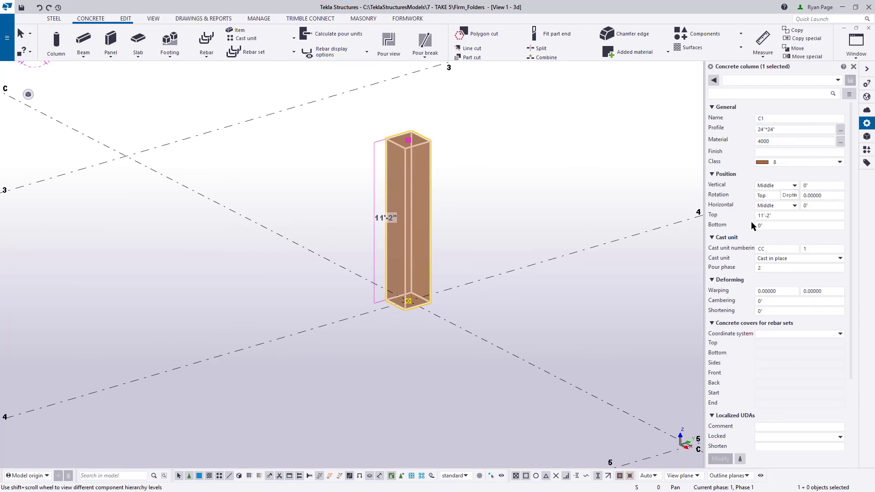
click(799, 225)
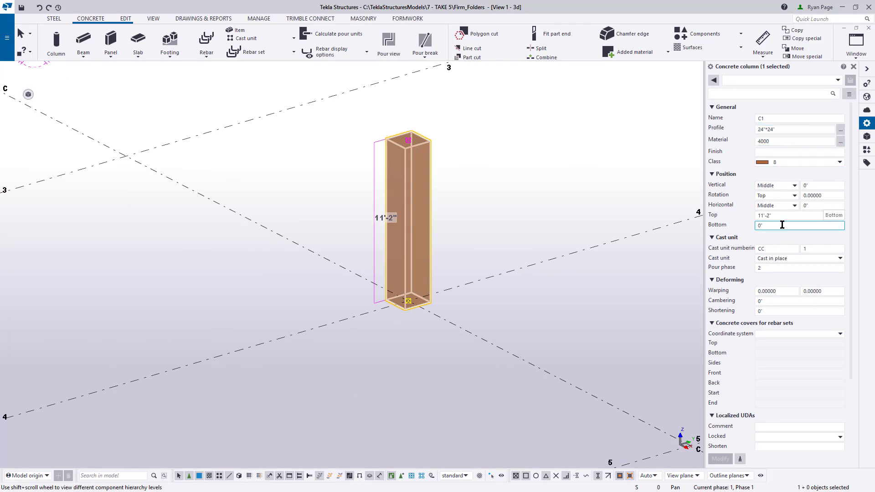
click(836, 80)
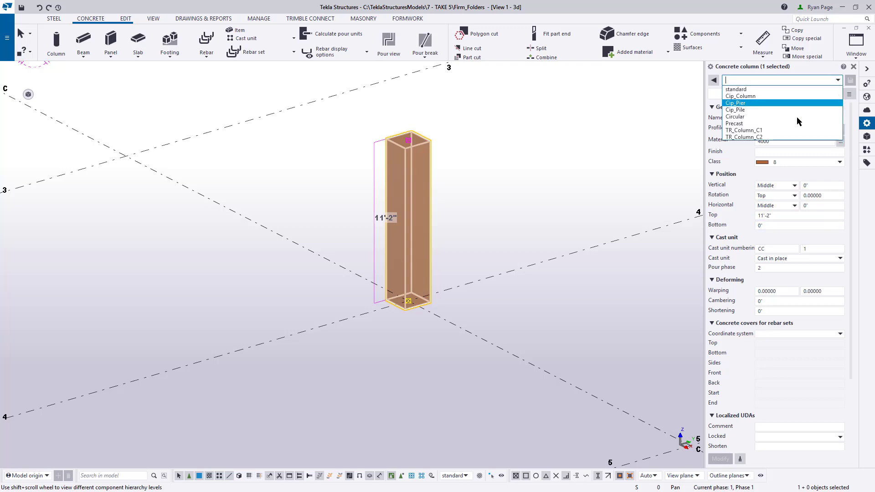
click(745, 137)
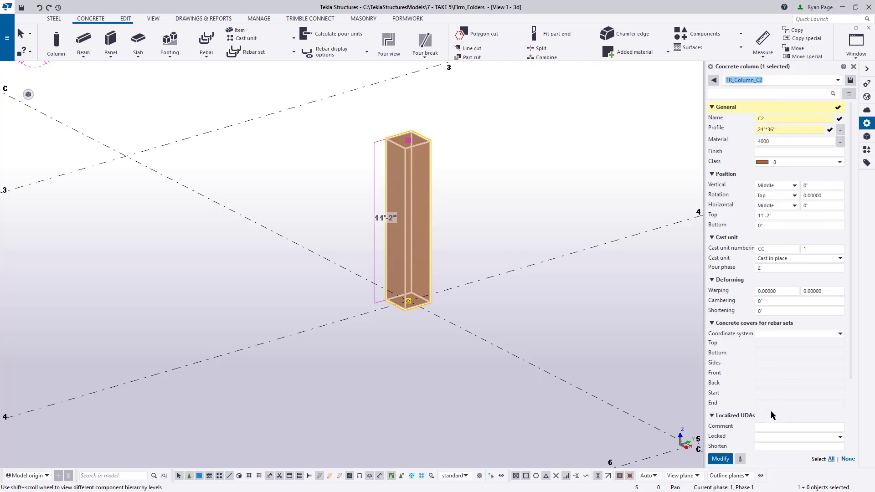
click(792, 118)
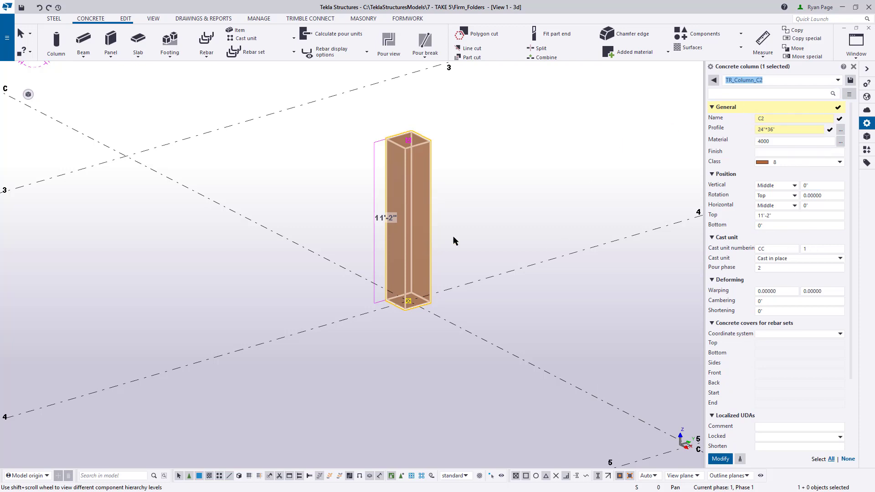
click(719, 459)
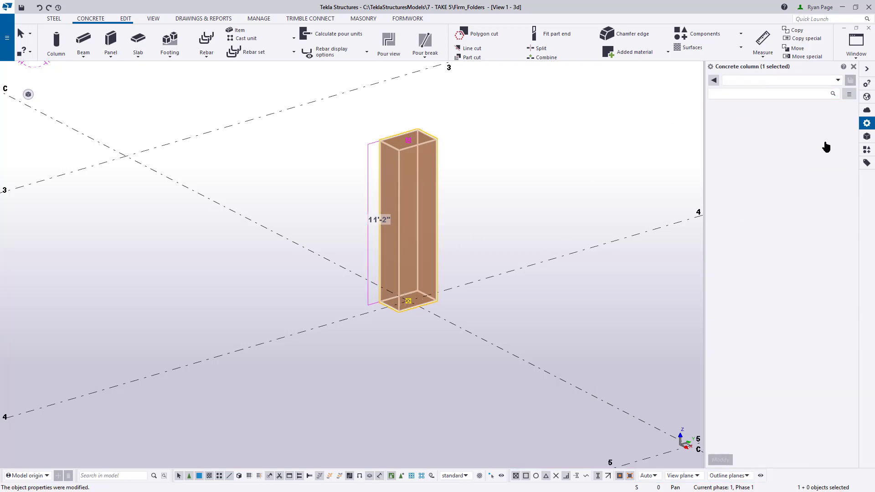
click(837, 80)
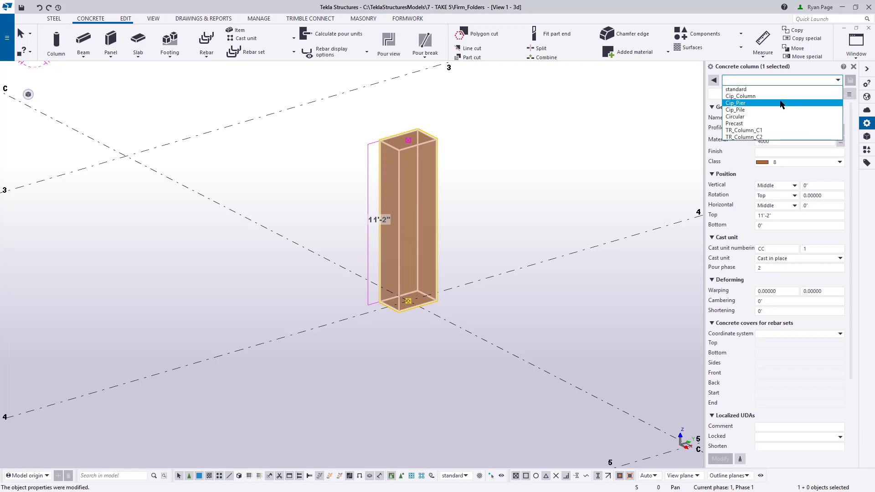
Place a pad footing at a grid intersection for naming F1 with a 60*60 profile.
click(736, 103)
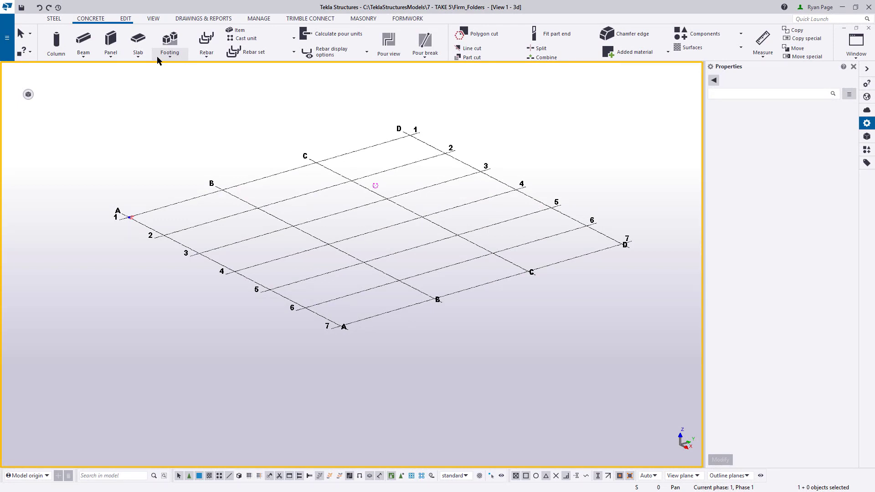
click(169, 44)
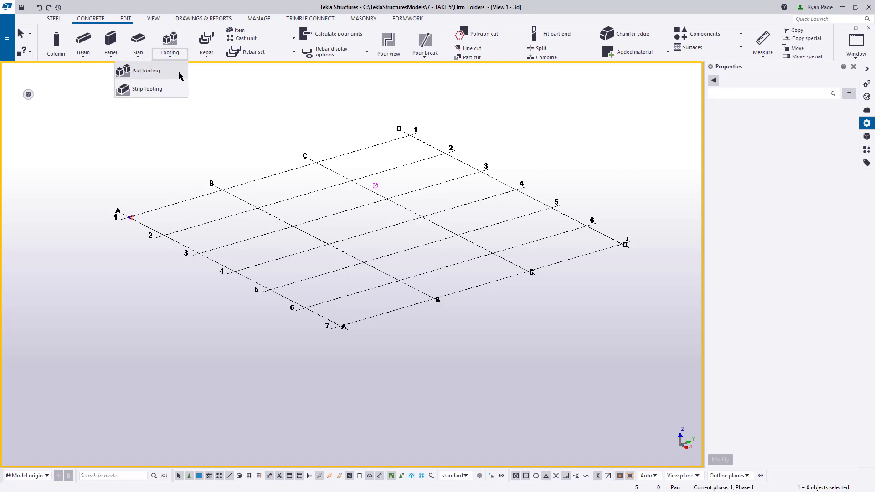
click(147, 70)
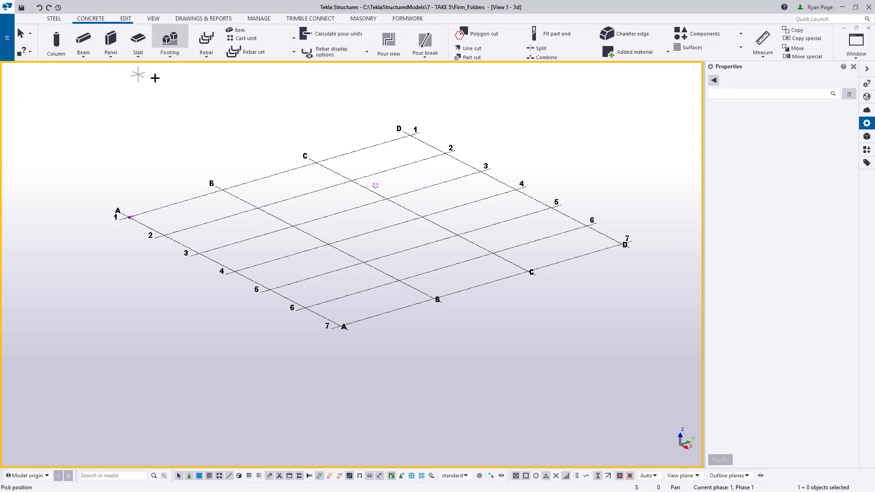
click(170, 42)
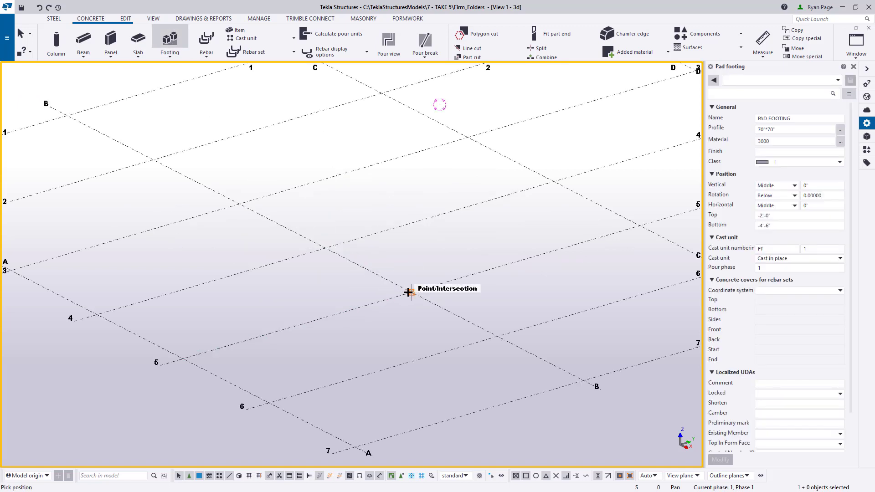
click(410, 292)
text(F1)
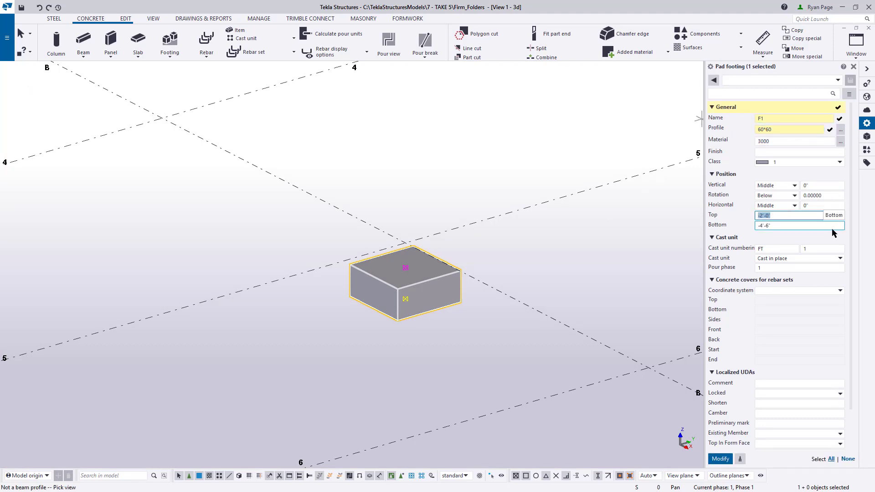
Apply the footing values and save its settings as preset TR_Footing_F1.
click(720, 459)
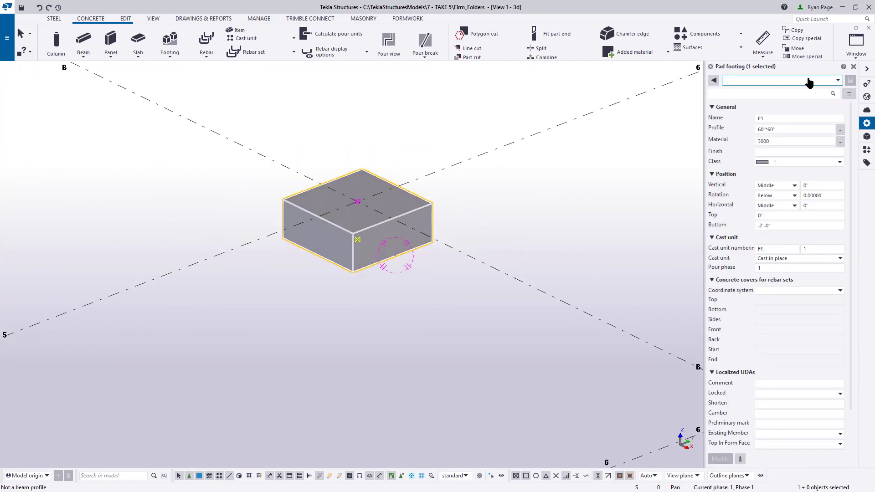
click(837, 81)
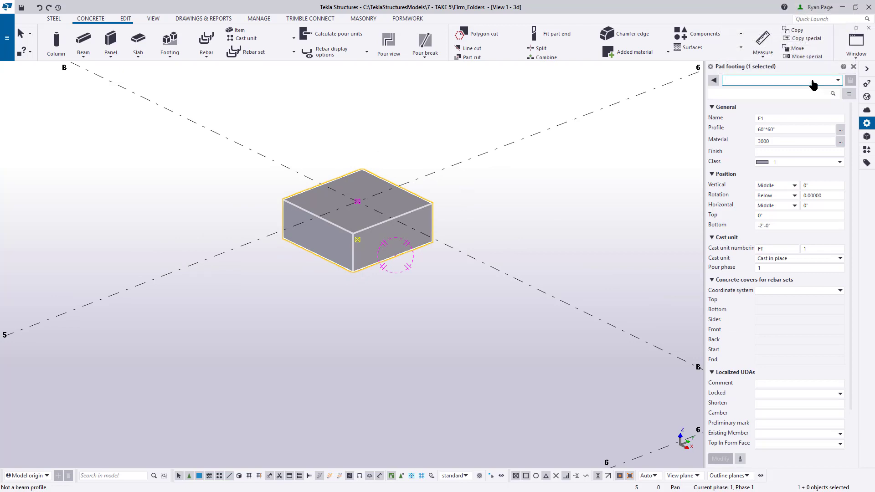
text(TR)
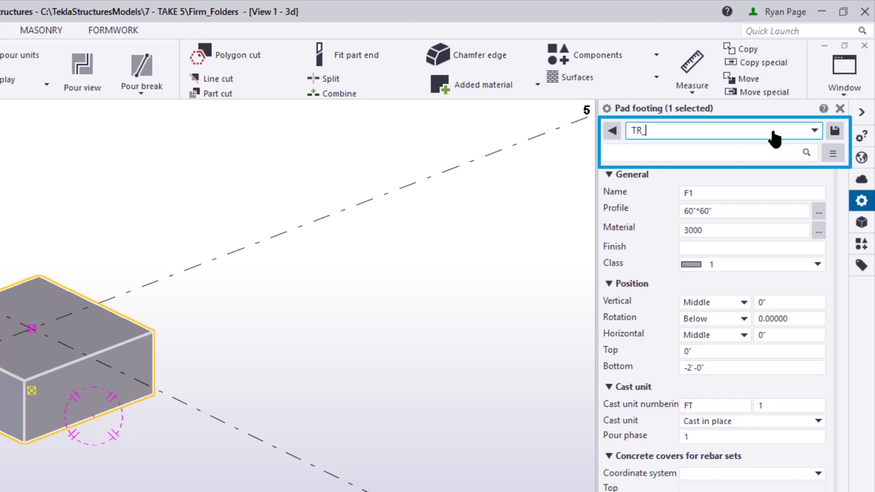
text(_Footing)
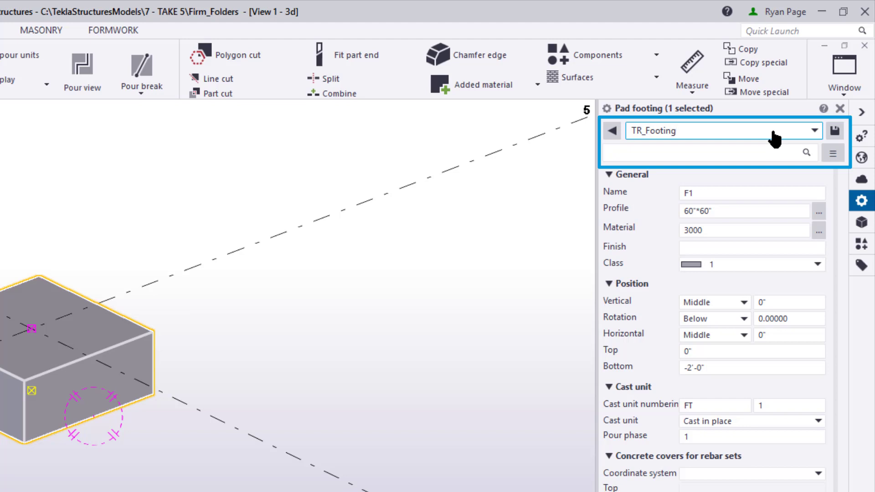
click(721, 131)
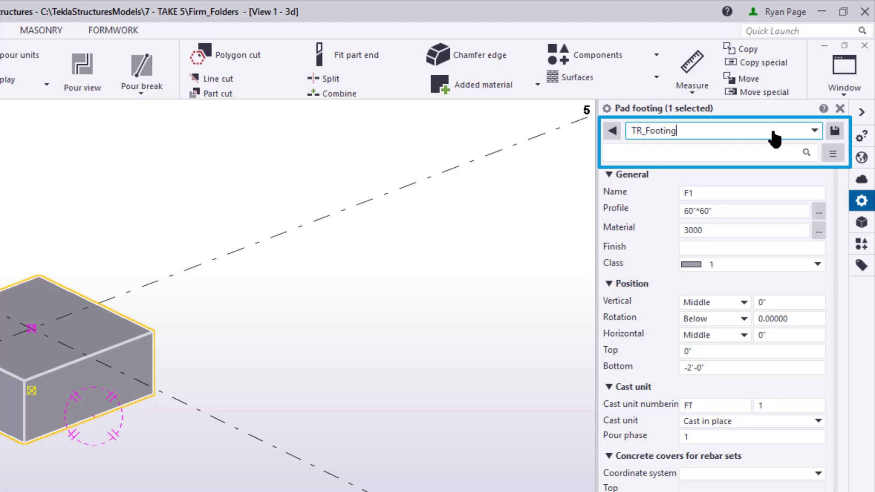
text(_F1)
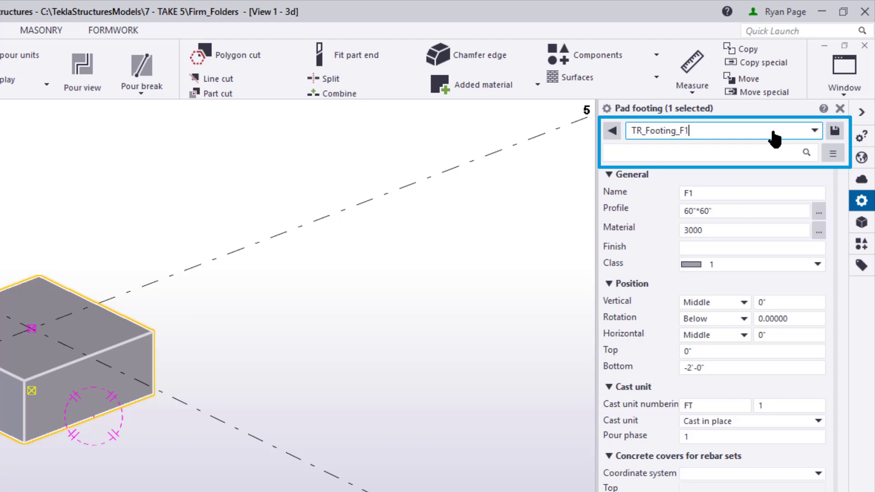
mouse_move(834, 131)
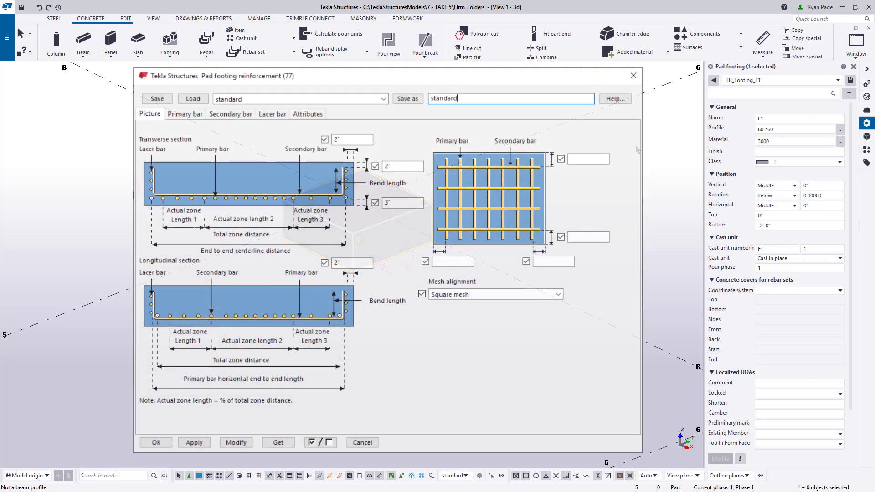
click(511, 98)
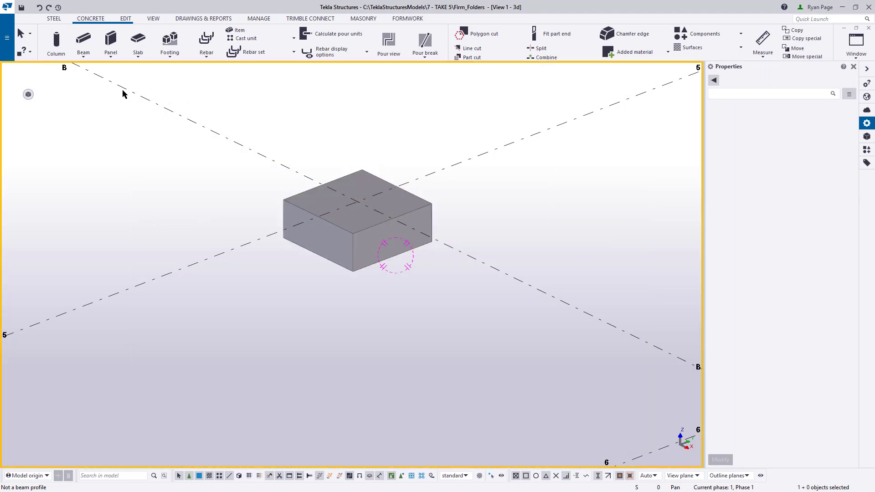
Copy the TR_Footing_F1 .cpf and .cpf.more files from the model's attributes folder.
click(8, 38)
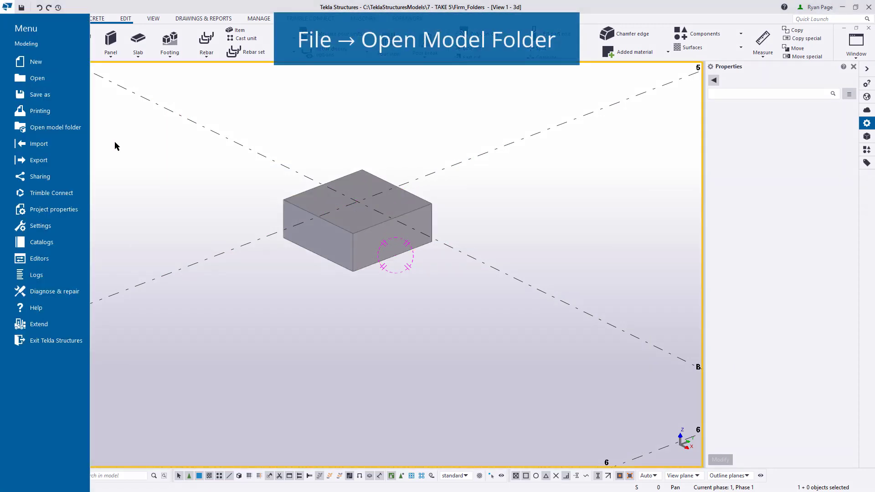
click(55, 127)
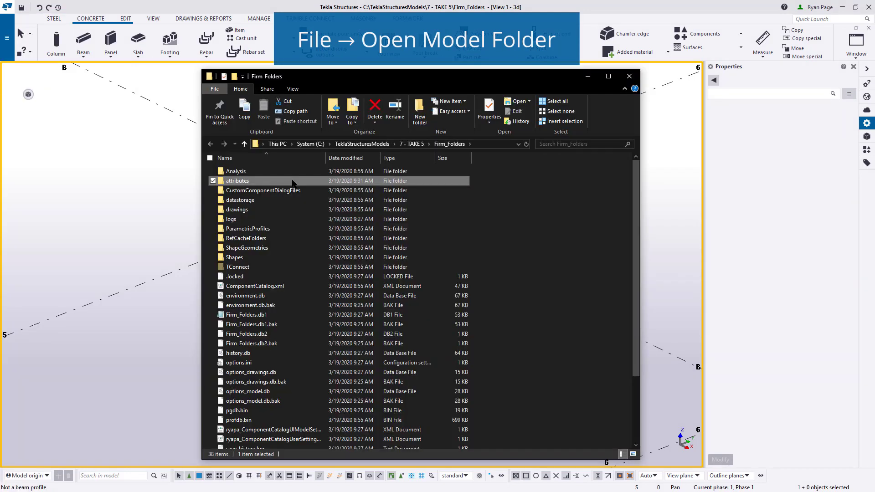
double_click(237, 181)
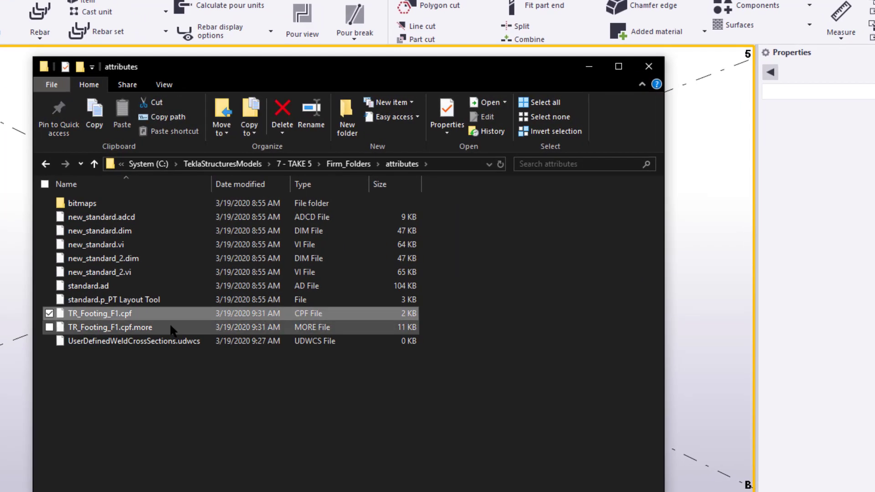
click(50, 327)
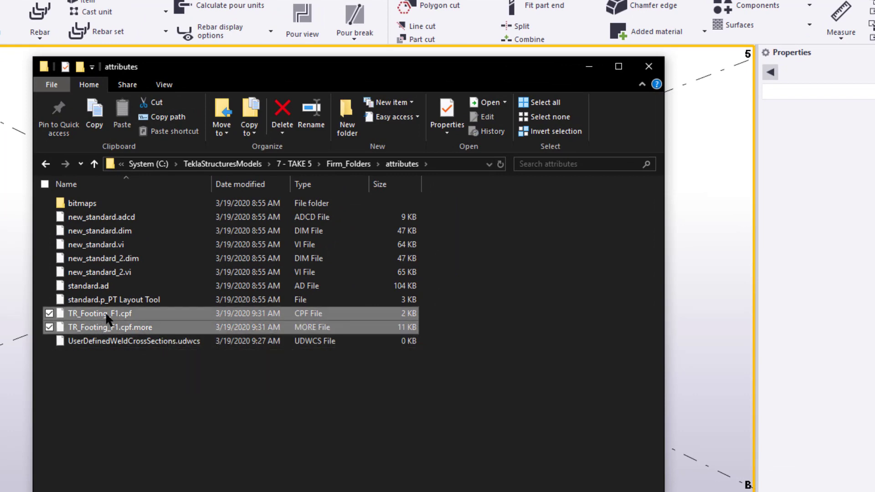
mouse_move(132, 327)
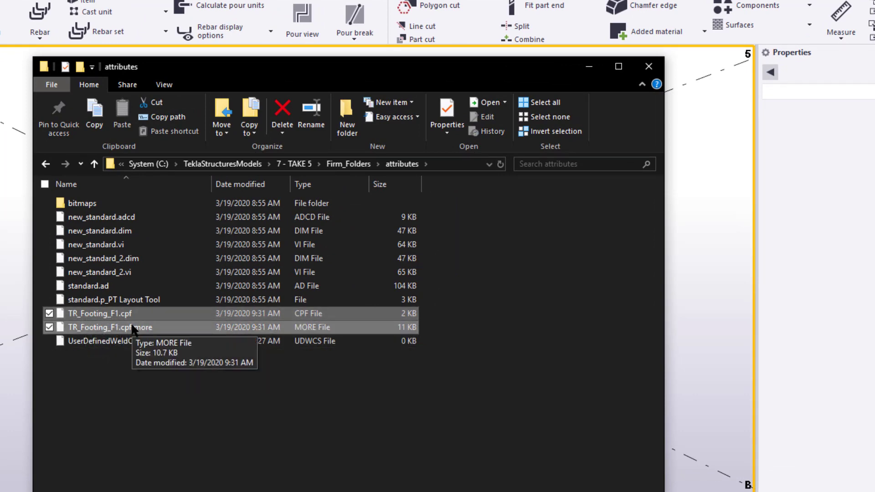
mouse_move(120, 334)
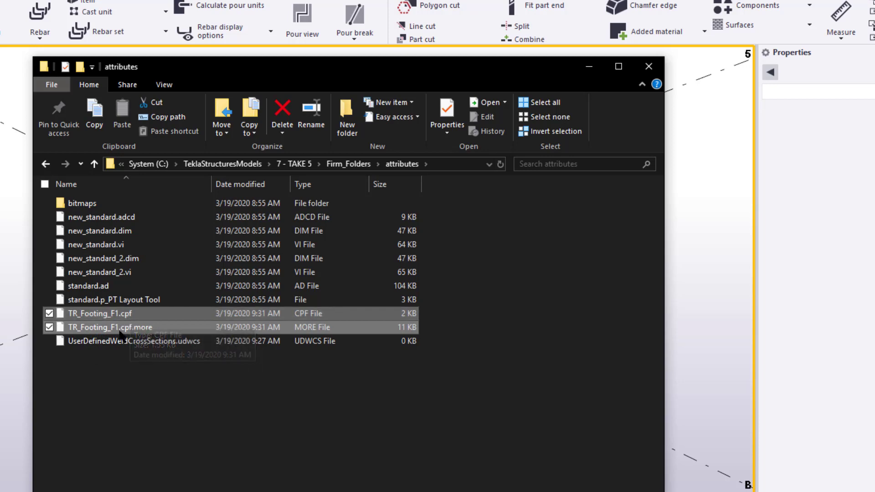
mouse_move(175, 328)
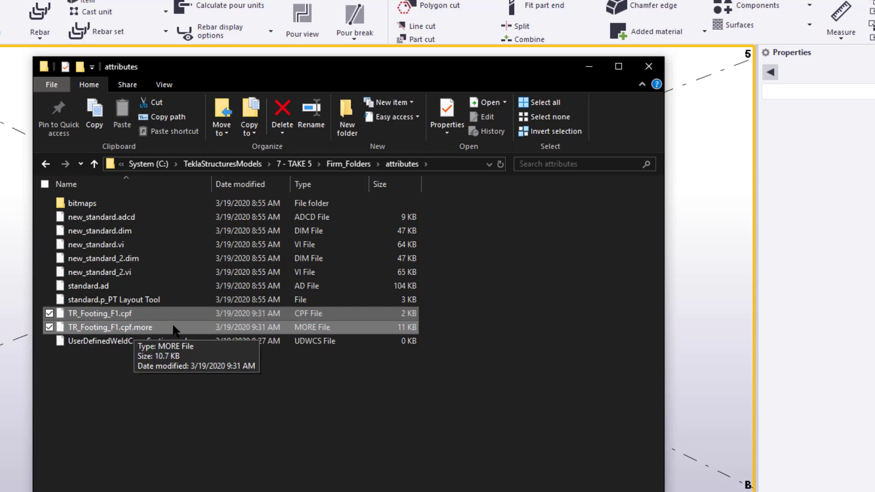
mouse_move(133, 313)
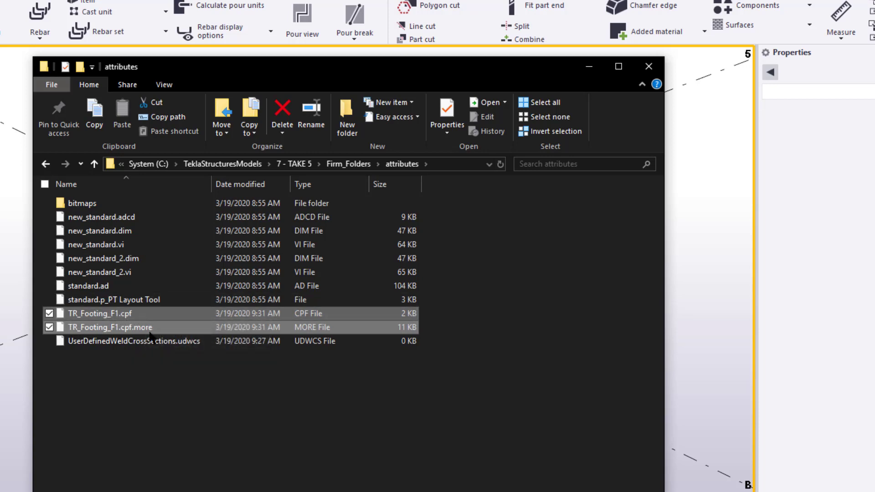
right_click(99, 312)
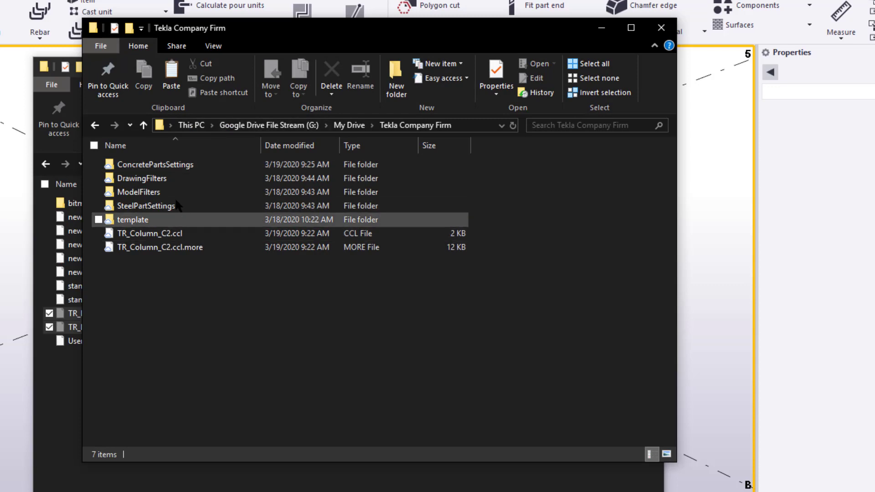
Paste the footing preset files into the firm's ConcretePartsSettings folder.
double_click(156, 164)
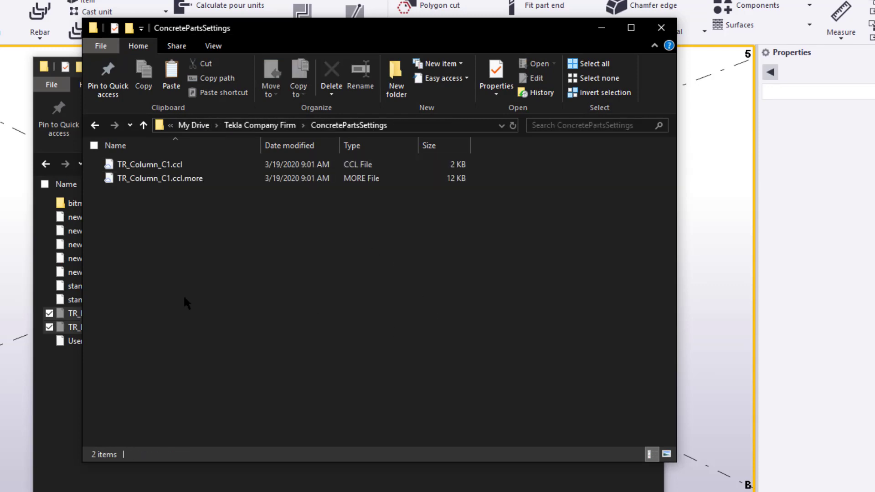
right_click(187, 303)
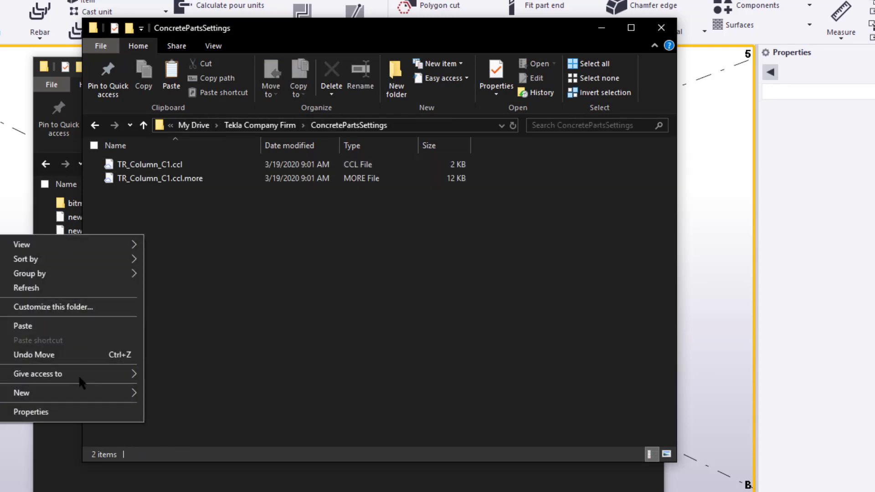
click(23, 326)
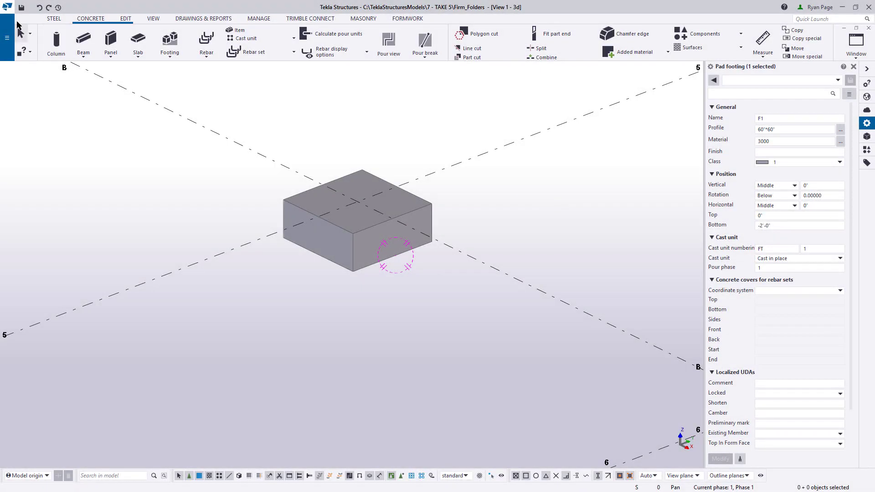
mouse_move(21, 7)
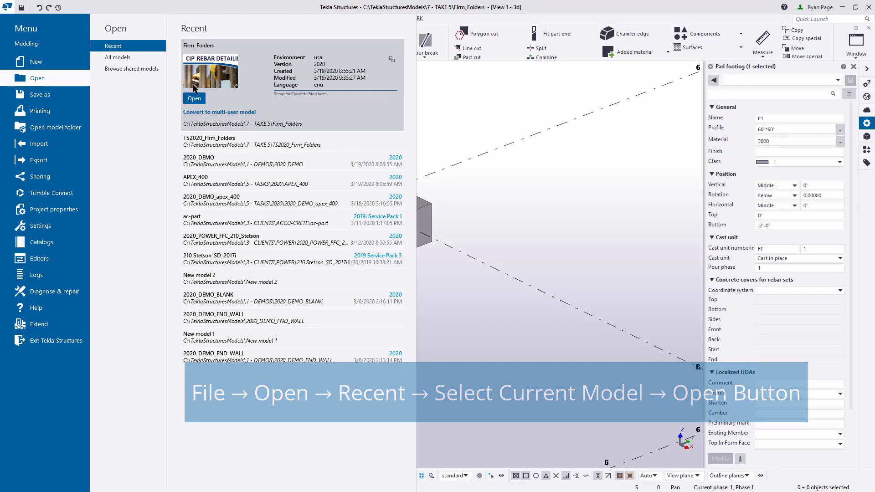
Reopen Firm_Folders and list the pad footing presets, now including TR_Footing_F1.
click(194, 98)
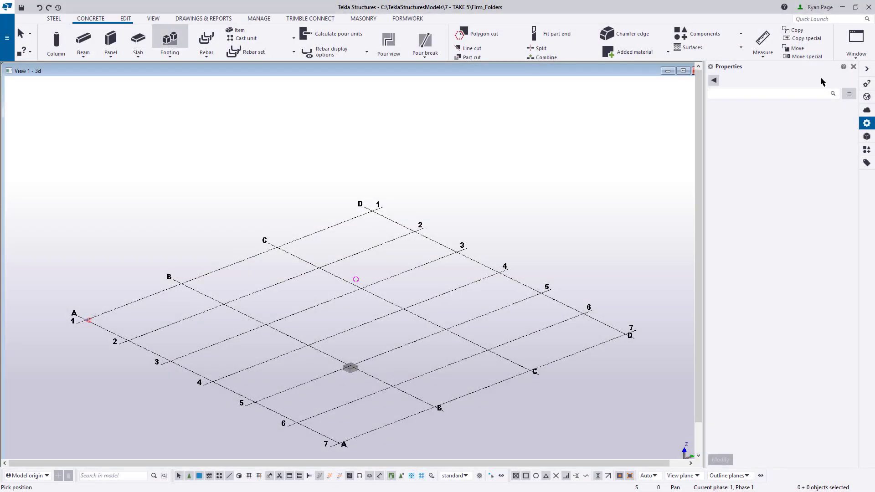
click(811, 137)
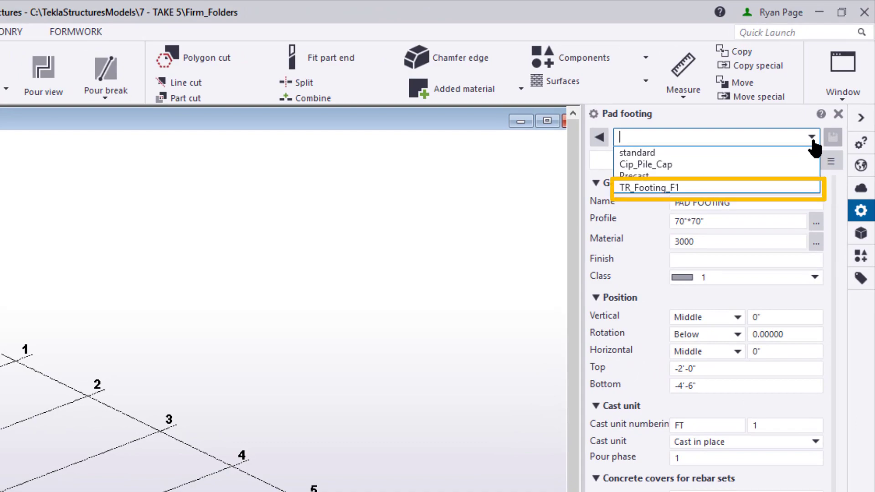